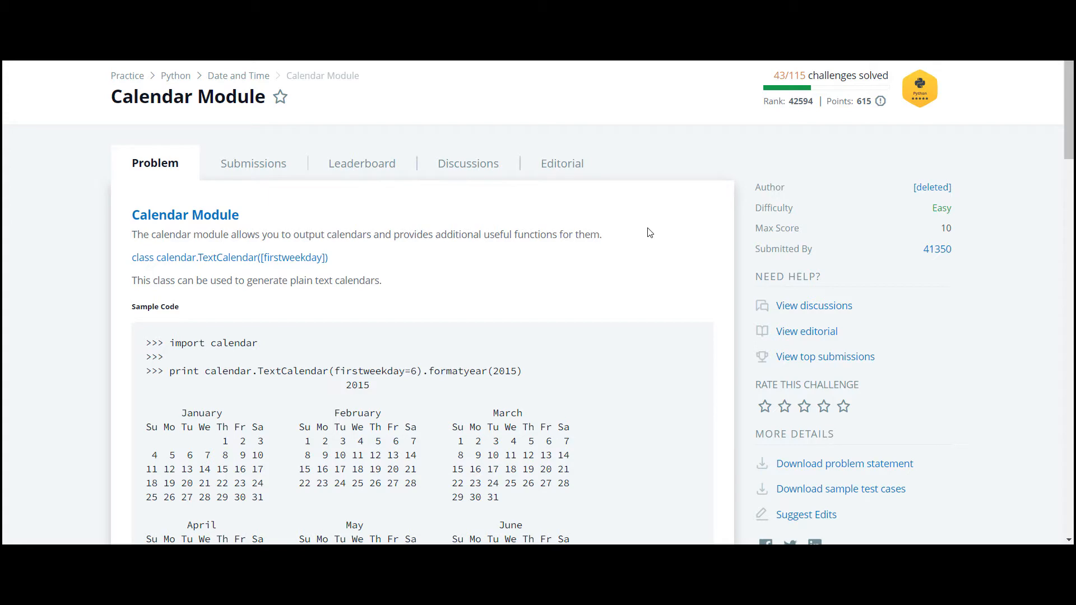
Review the problem: sample date 08 05 2015, the 2015 calendar printout and expected answer WEDNESDAY
{"action": "scroll", "scroll_direction": "down", "scroll_amount": 3}
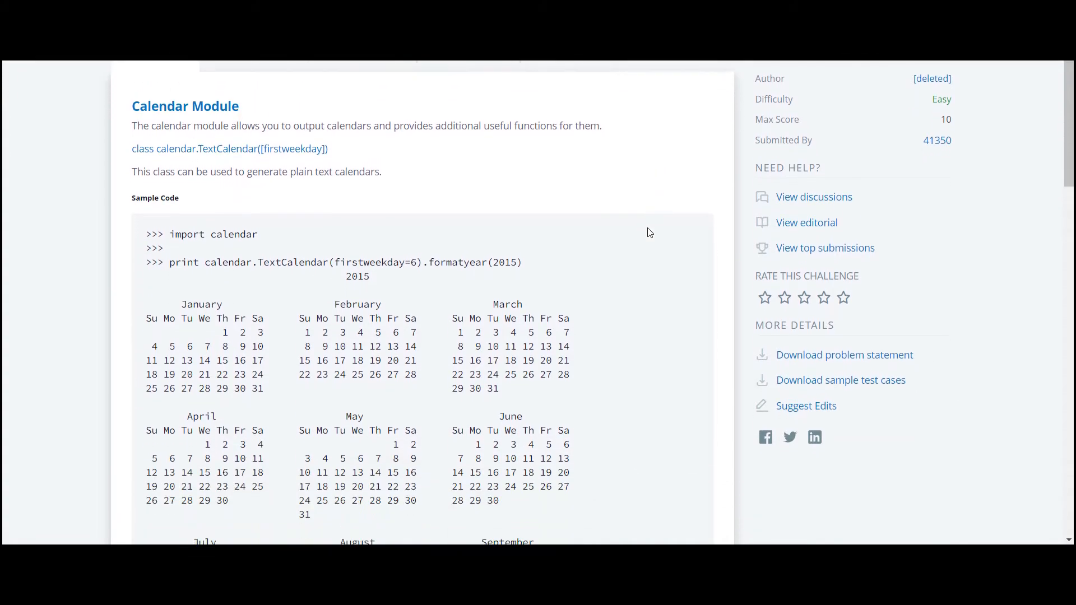
{"action": "scroll", "scroll_direction": "down", "scroll_amount": 3}
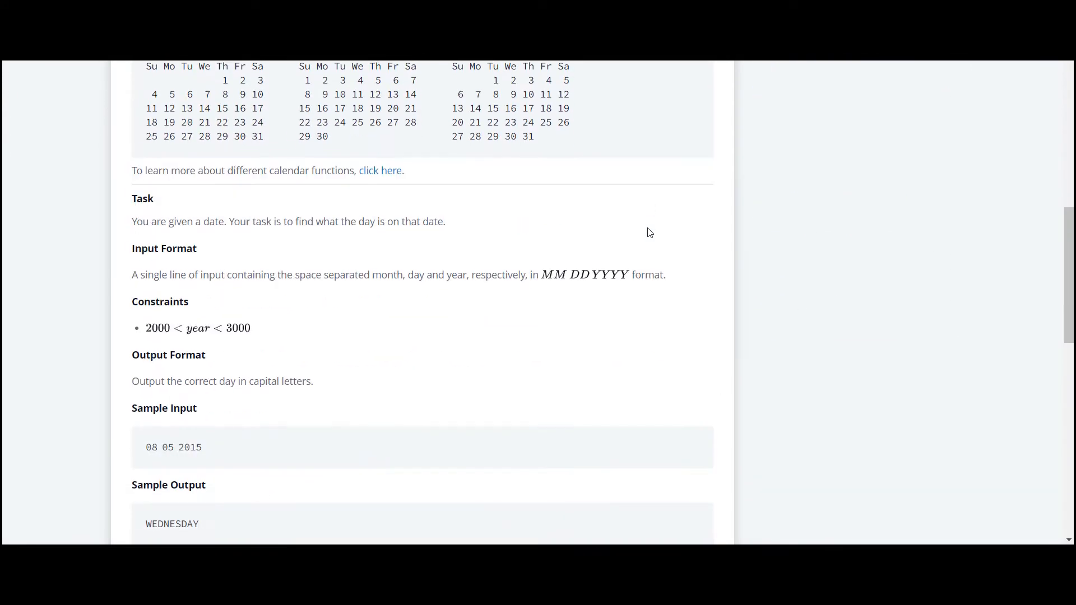
{"action": "scroll", "scroll_direction": "down", "scroll_amount": 3}
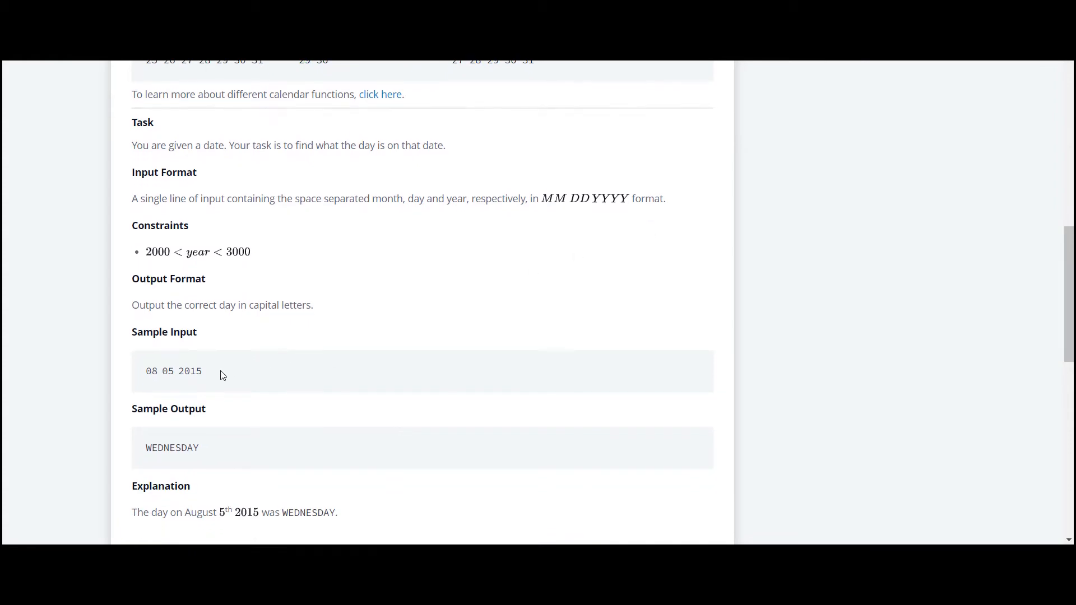
{"action": "double_click", "coordinate": [173, 371]}
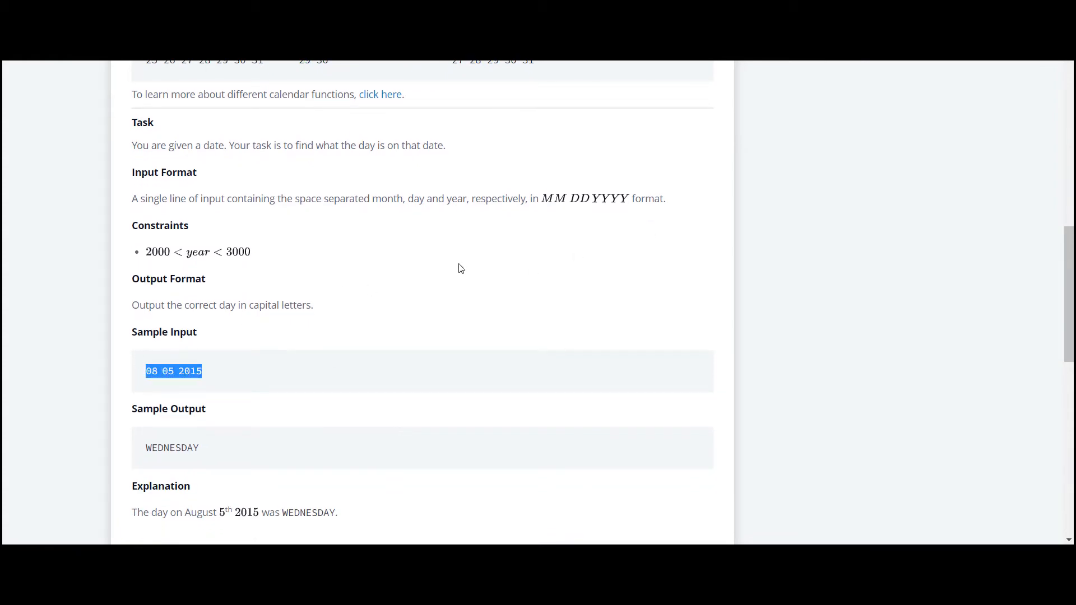
{"action": "scroll", "scroll_direction": "down", "scroll_amount": 3}
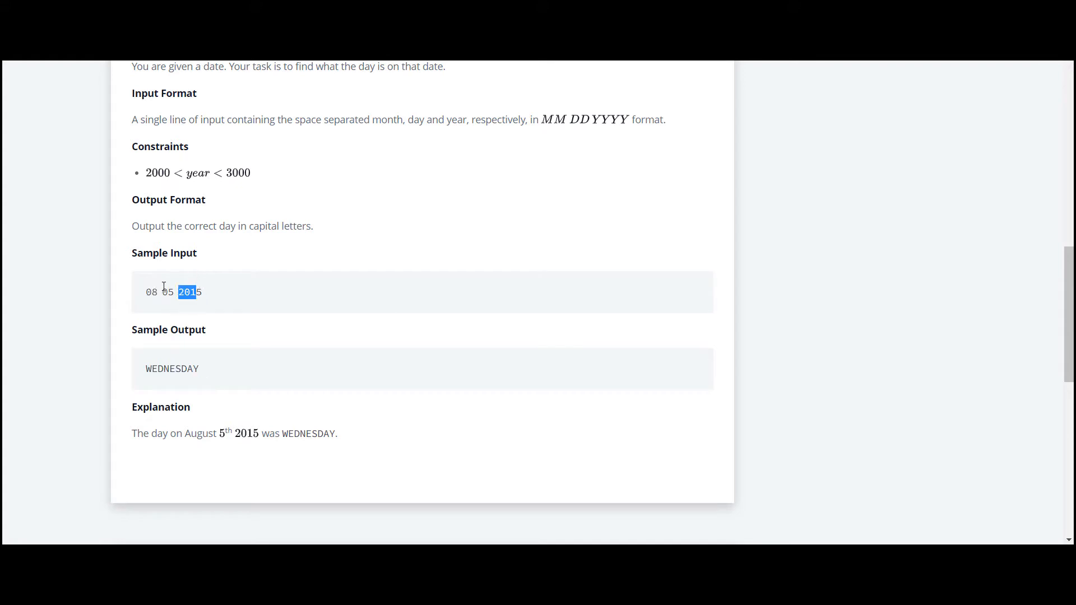
{"action": "left_click", "coordinate": [588, 99]}
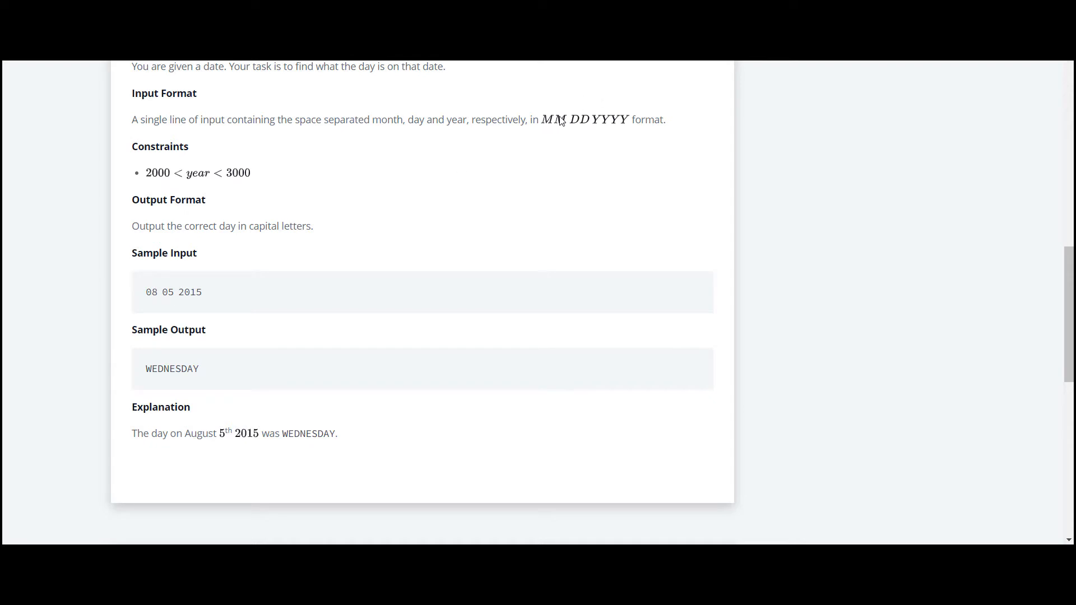
{"action": "left_click", "coordinate": [567, 119]}
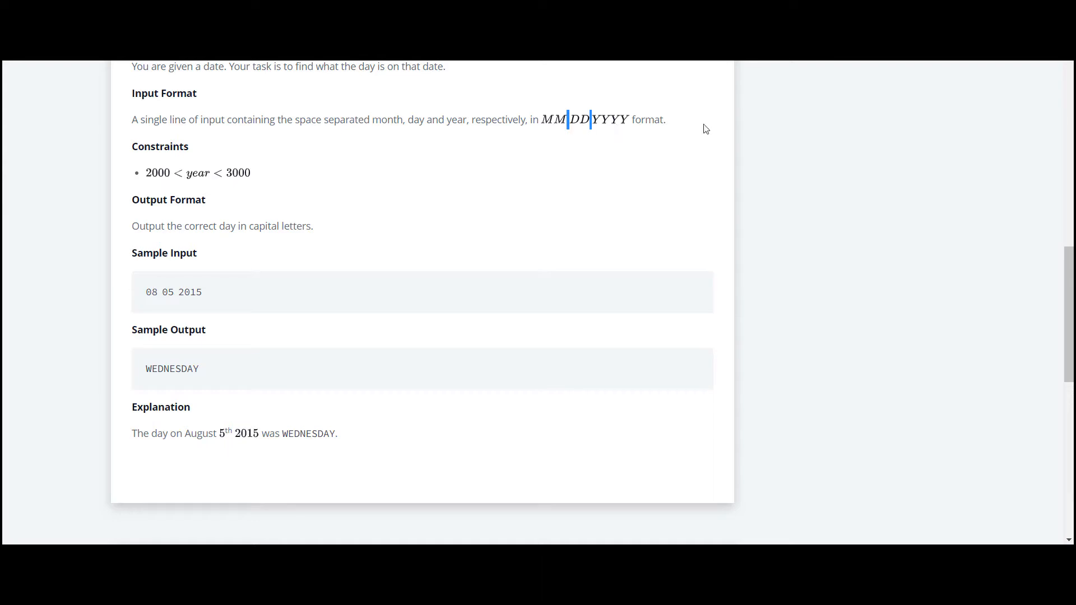
{"action": "scroll", "scroll_direction": "up", "scroll_amount": 3}
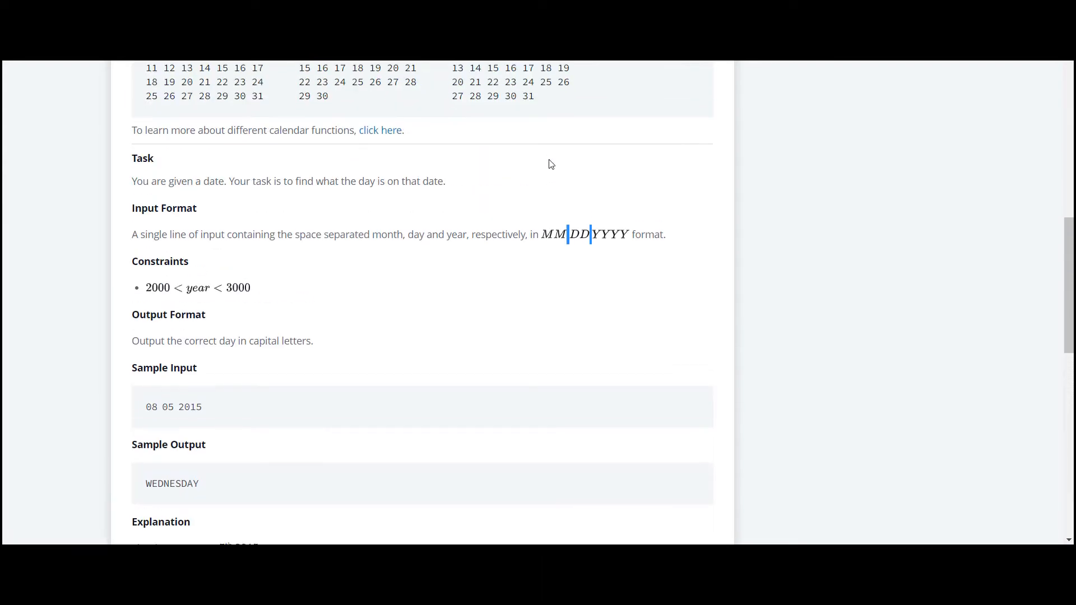
{"action": "scroll", "scroll_direction": "up", "scroll_amount": 3}
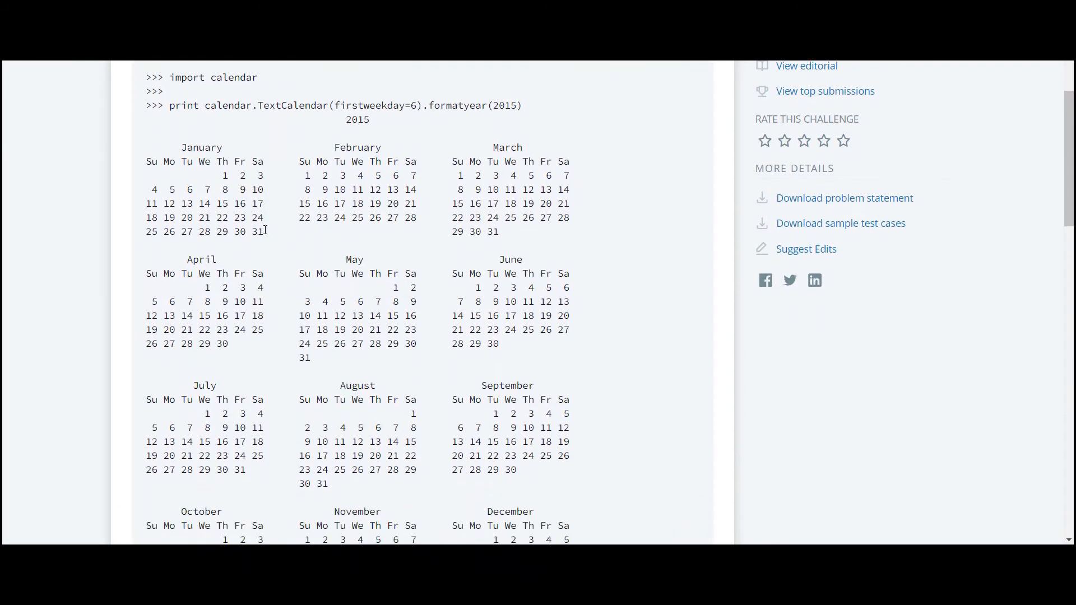
{"action": "scroll", "scroll_direction": "down", "scroll_amount": 3}
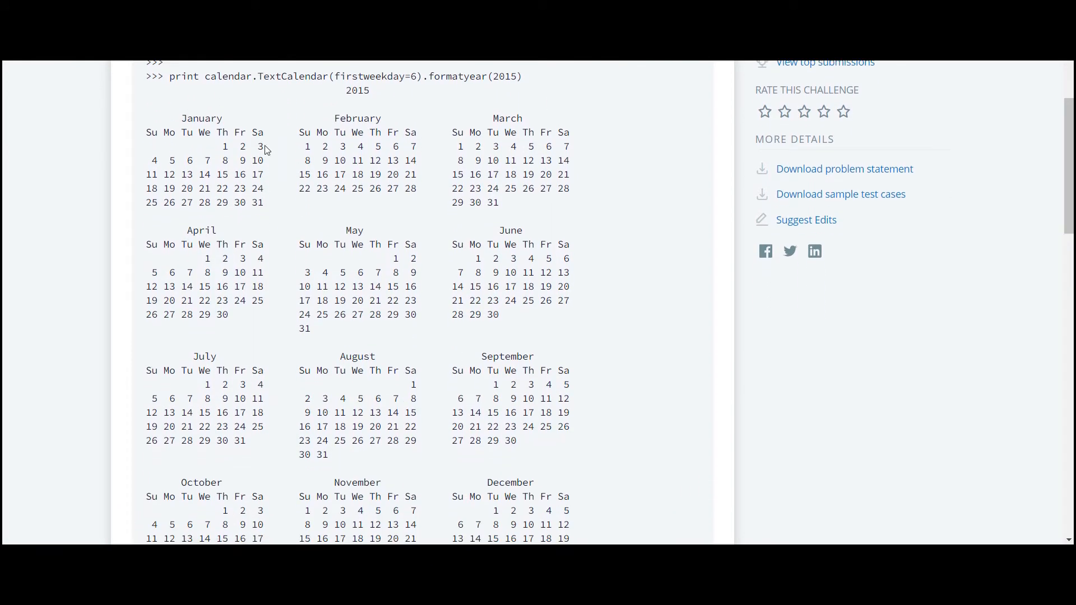
{"action": "scroll", "scroll_direction": "down", "scroll_amount": 3}
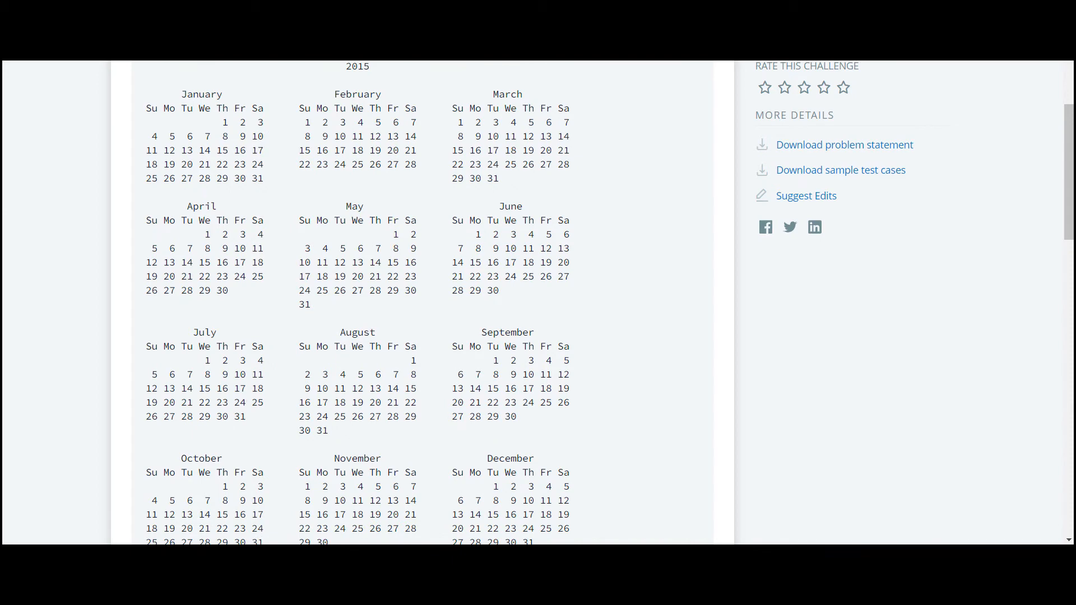
{"action": "scroll", "scroll_direction": "down", "scroll_amount": 3}
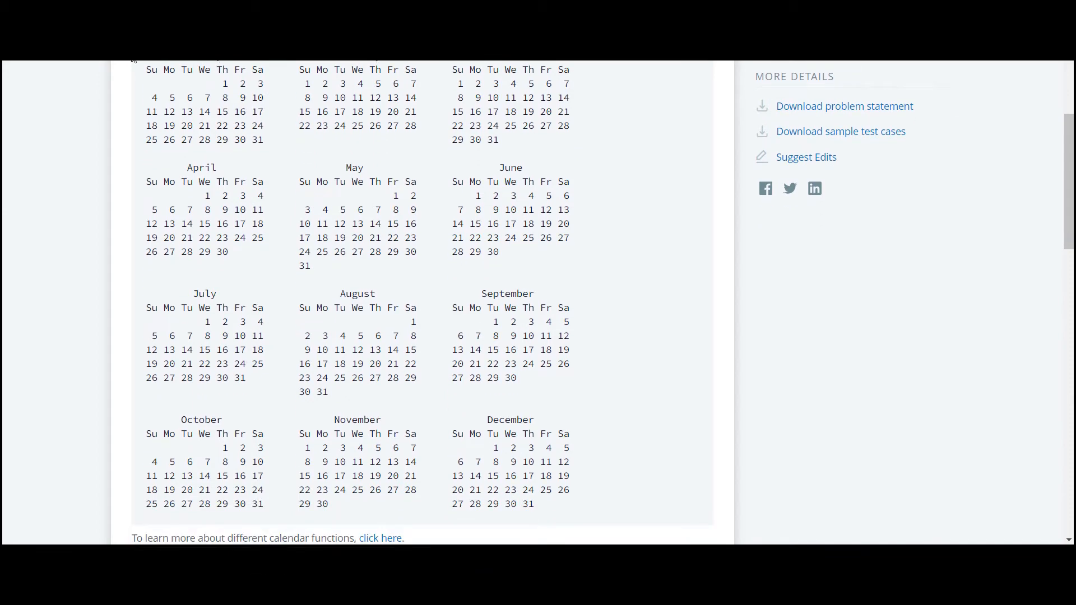
{"action": "left_click_drag", "start_coordinate": [145, 65], "coordinate": [418, 442]}
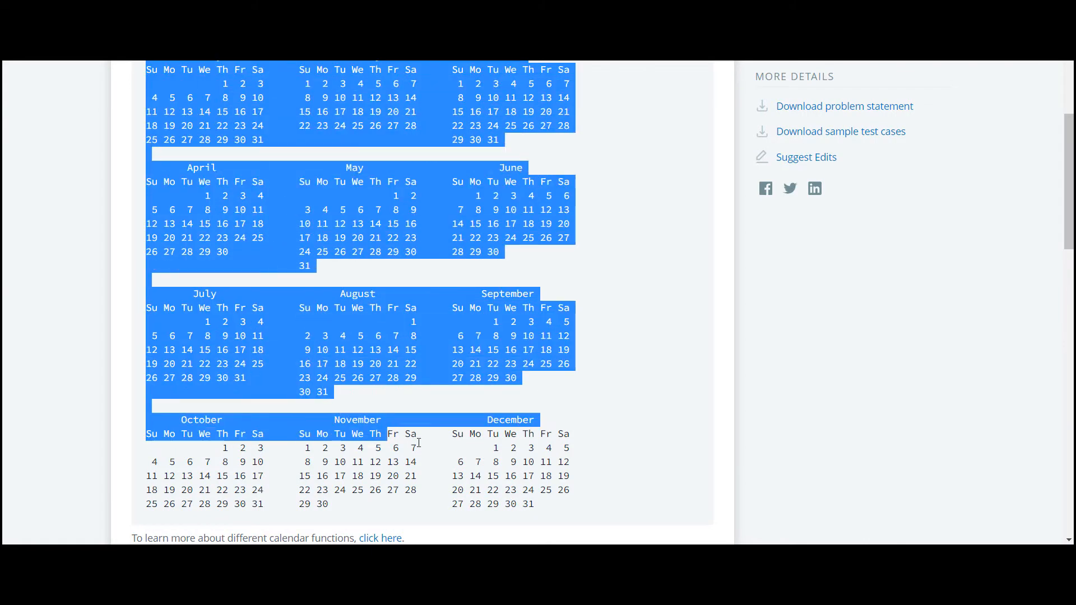
{"action": "scroll", "scroll_direction": "down", "scroll_amount": 3}
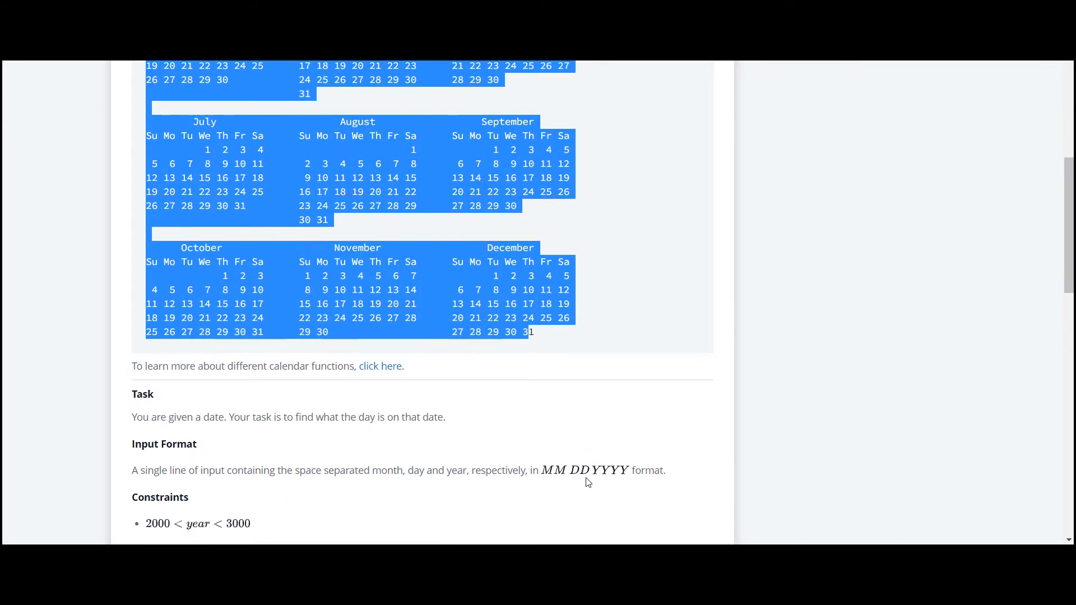
{"action": "scroll", "scroll_direction": "down", "scroll_amount": 3}
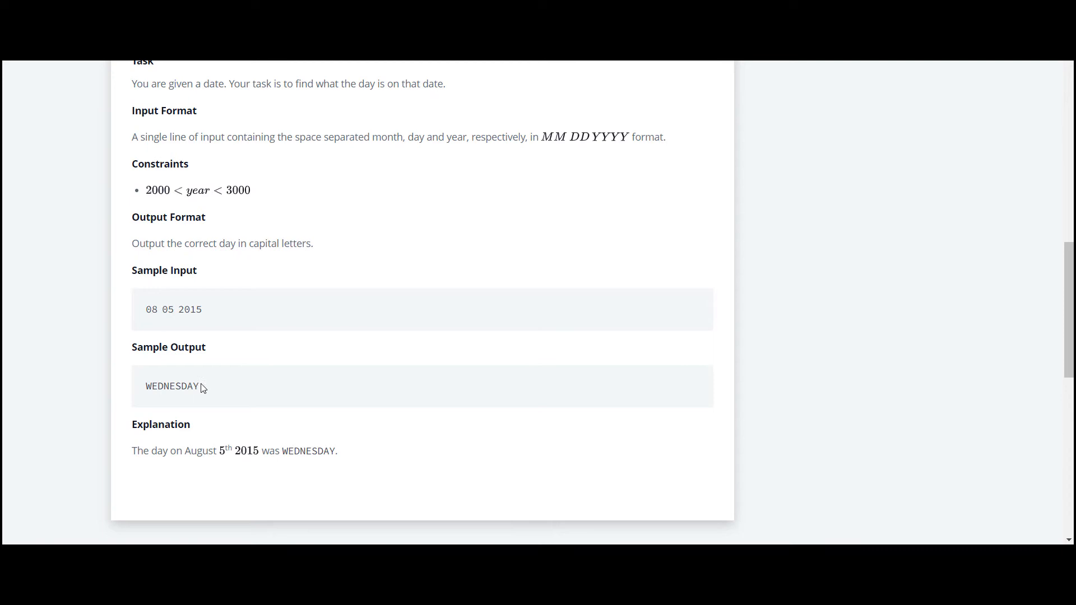
{"action": "double_click", "coordinate": [172, 386]}
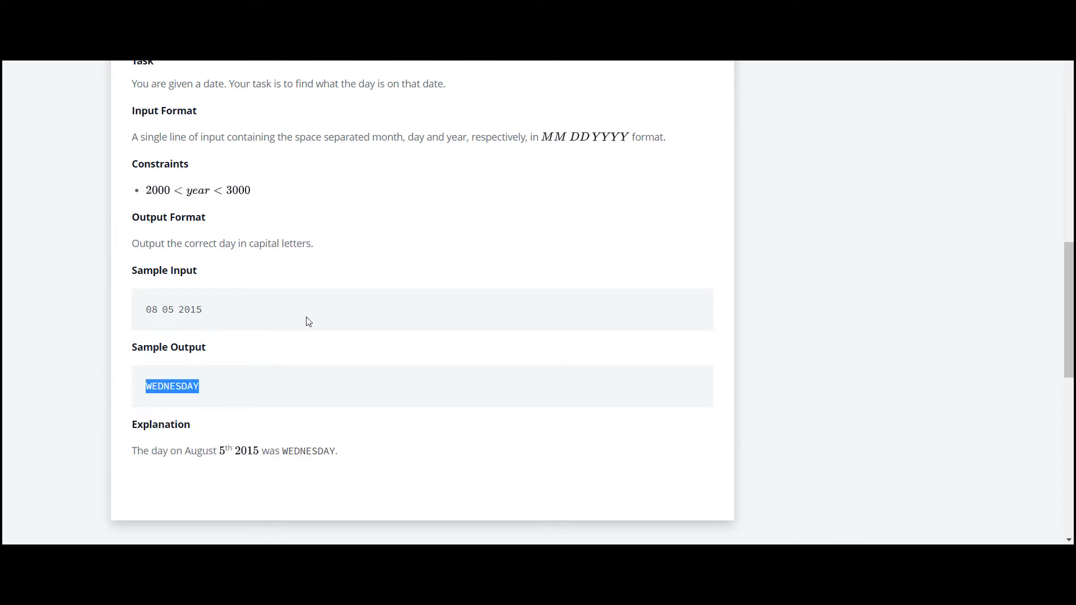
{"action": "scroll", "scroll_direction": "down", "scroll_amount": 3}
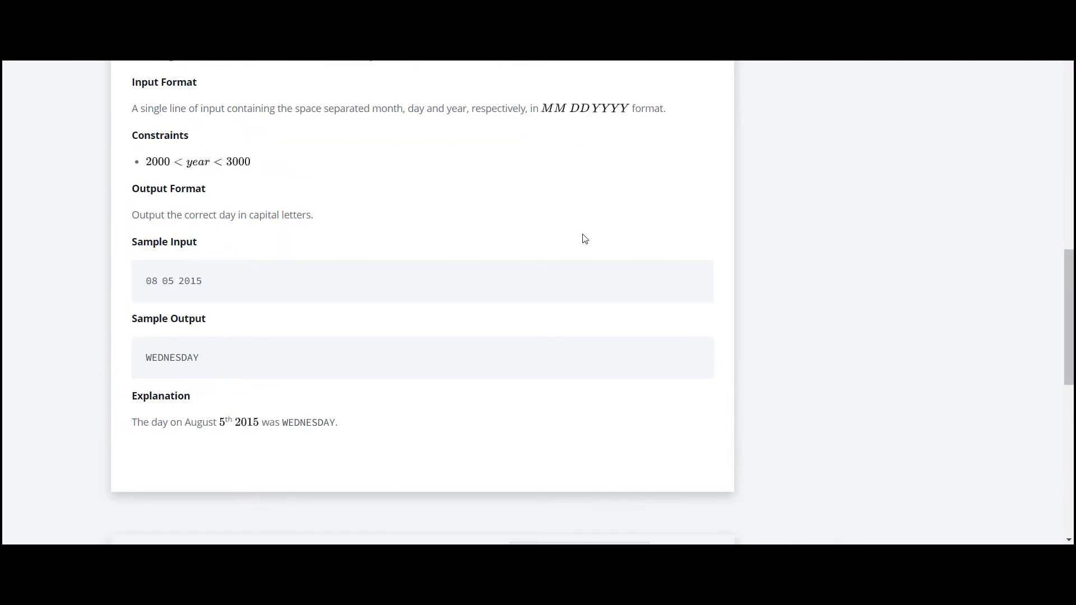
{"action": "scroll", "scroll_direction": "down", "scroll_amount": 3}
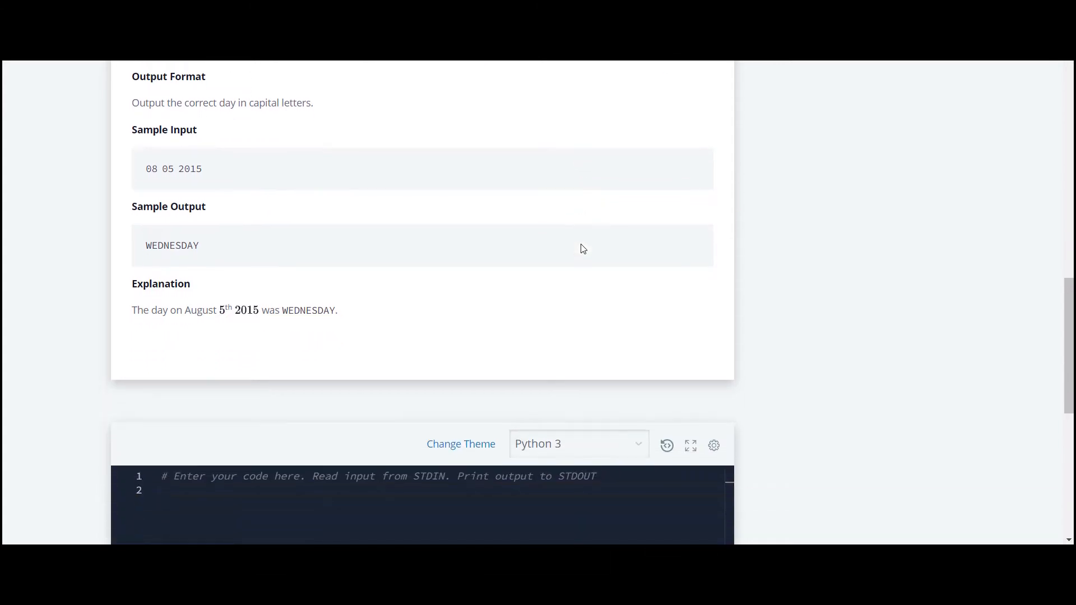
{"action": "scroll", "scroll_direction": "down", "scroll_amount": 3}
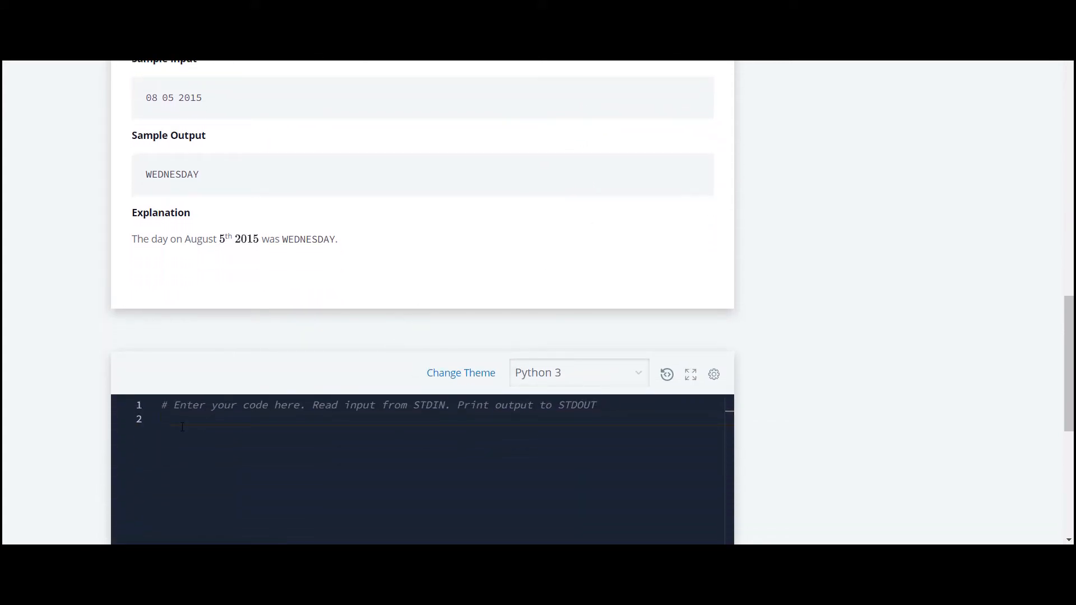
Begin the solution with 'import calendar' and start a new line
{"action": "type", "text": "import"}
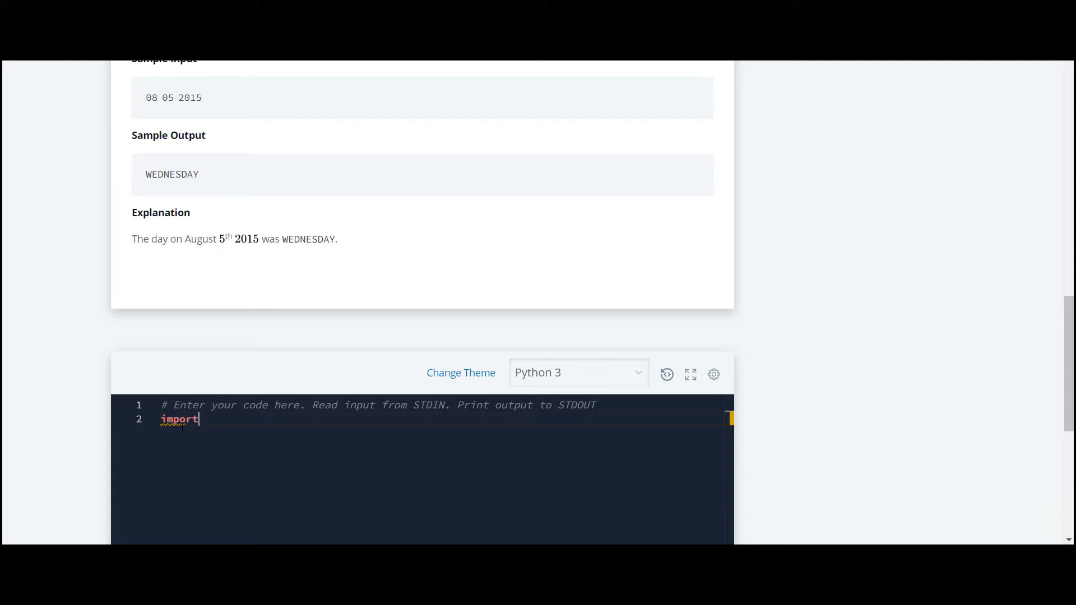
{"action": "type", "text": "calen"}
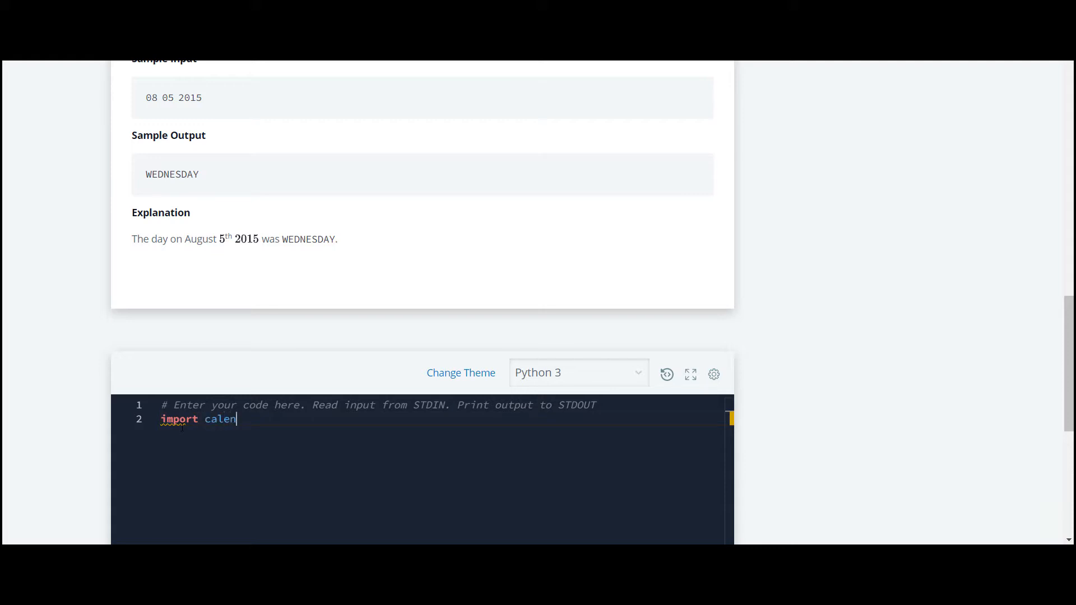
{"action": "type", "text": "dar"}
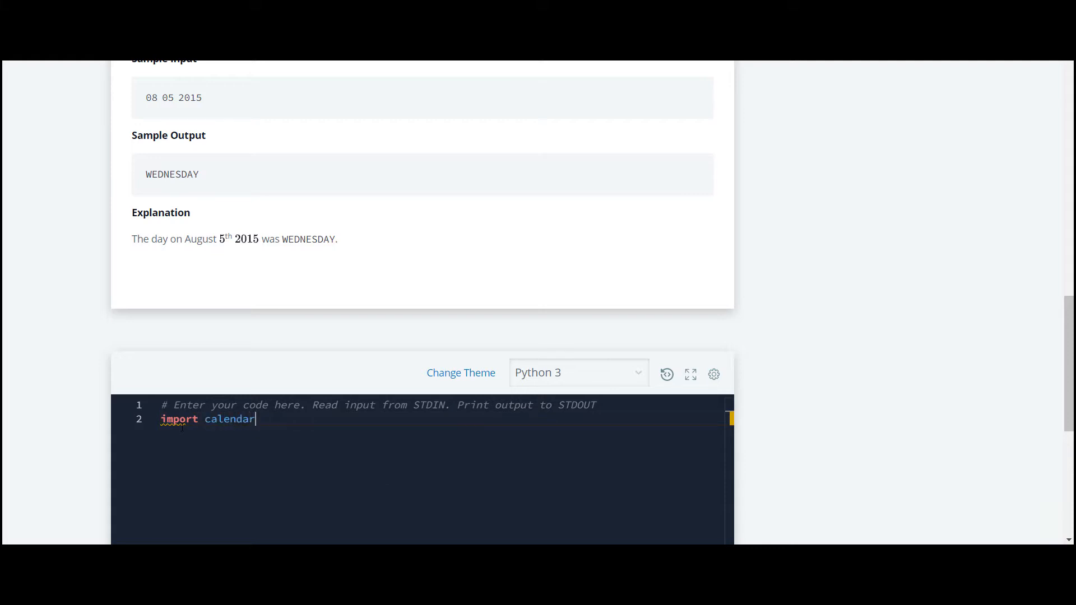
{"action": "key", "text": "Enter"}
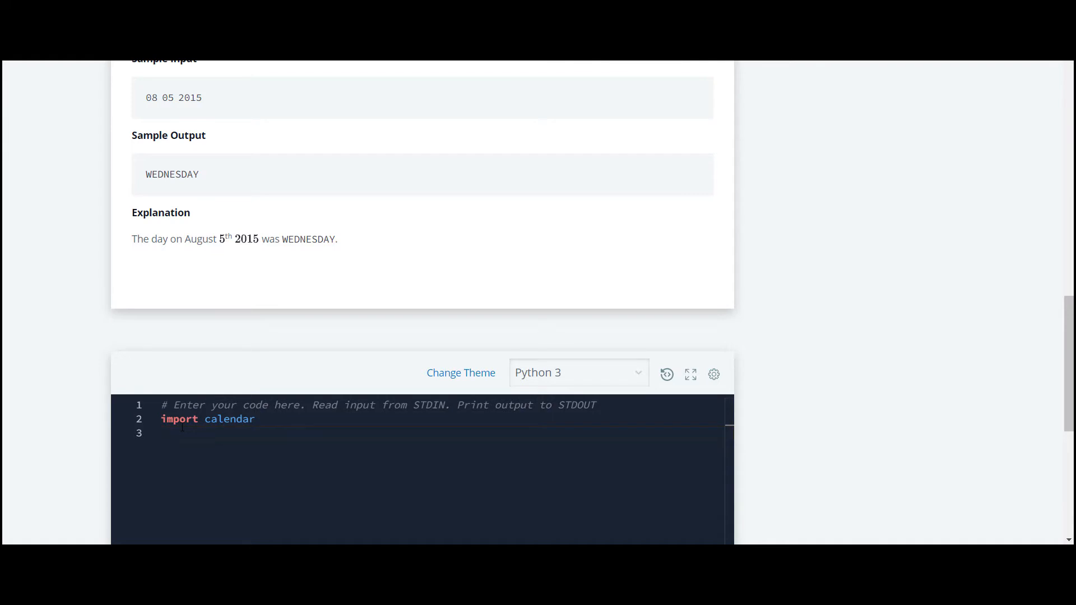
{"action": "scroll", "scroll_direction": "down", "scroll_amount": 3}
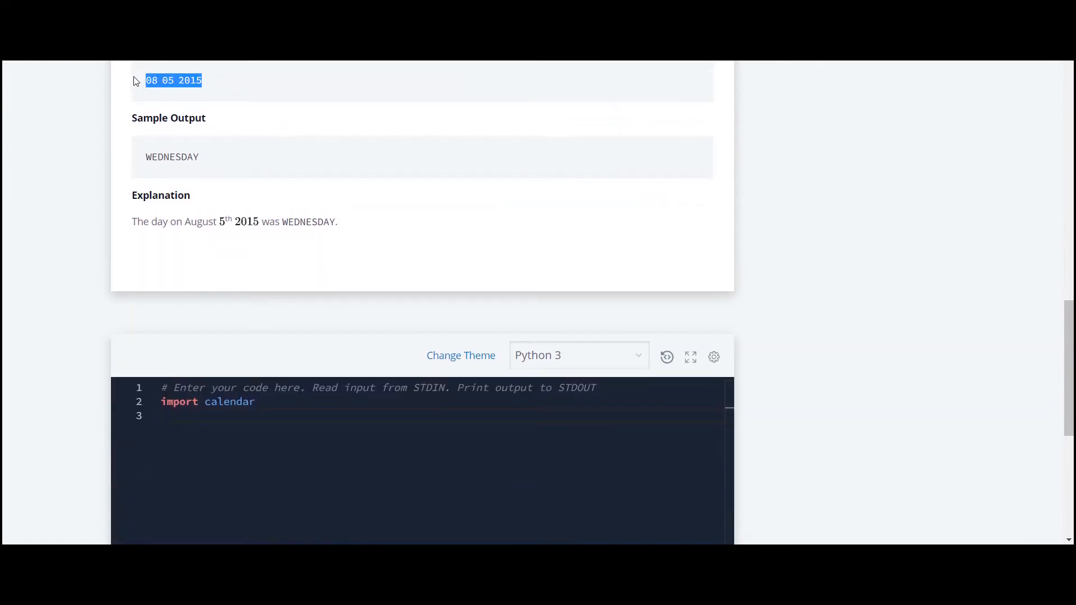
{"action": "scroll", "scroll_direction": "down", "scroll_amount": 3}
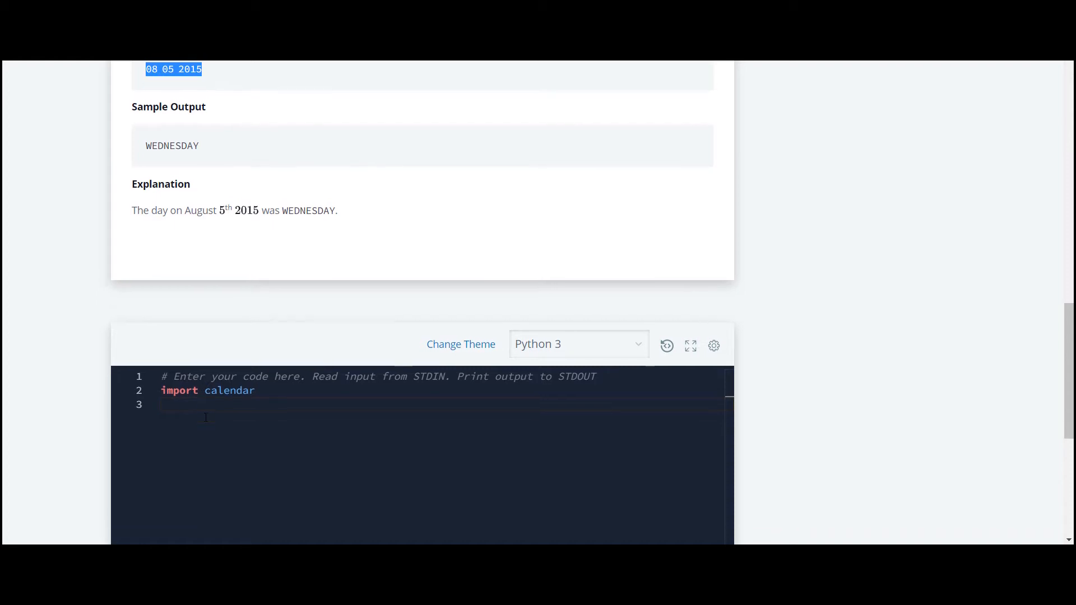
{"action": "scroll", "scroll_direction": "up", "scroll_amount": 3}
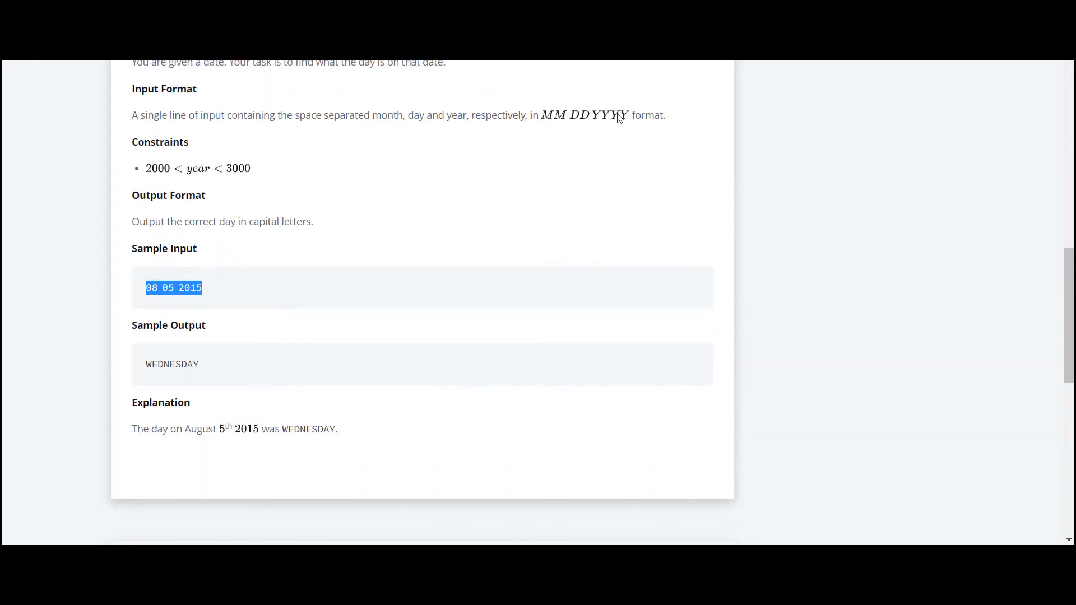
{"action": "scroll", "scroll_direction": "down", "scroll_amount": 3}
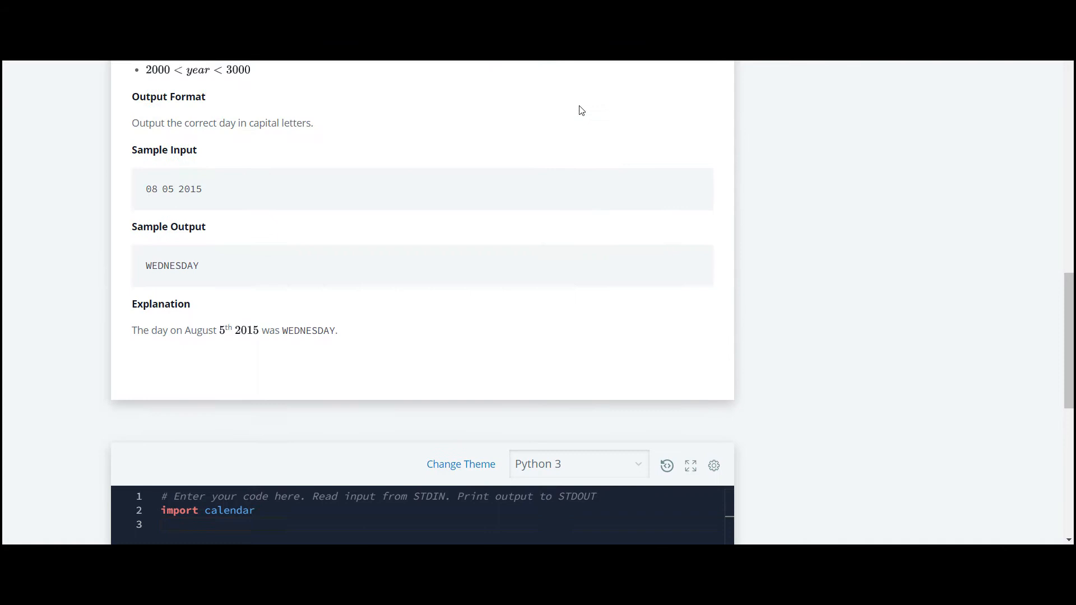
{"action": "scroll", "scroll_direction": "down", "scroll_amount": 3}
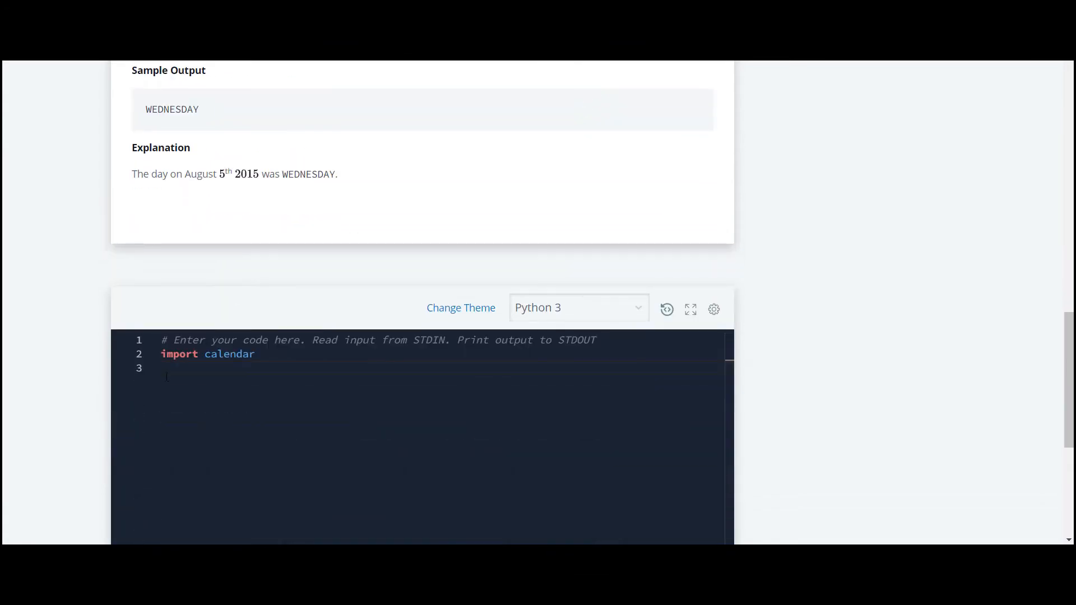
Add m,d,y=map(int,input().split()) to read the date as integers, then start a new line
{"action": "scroll", "scroll_direction": "down", "scroll_amount": 3}
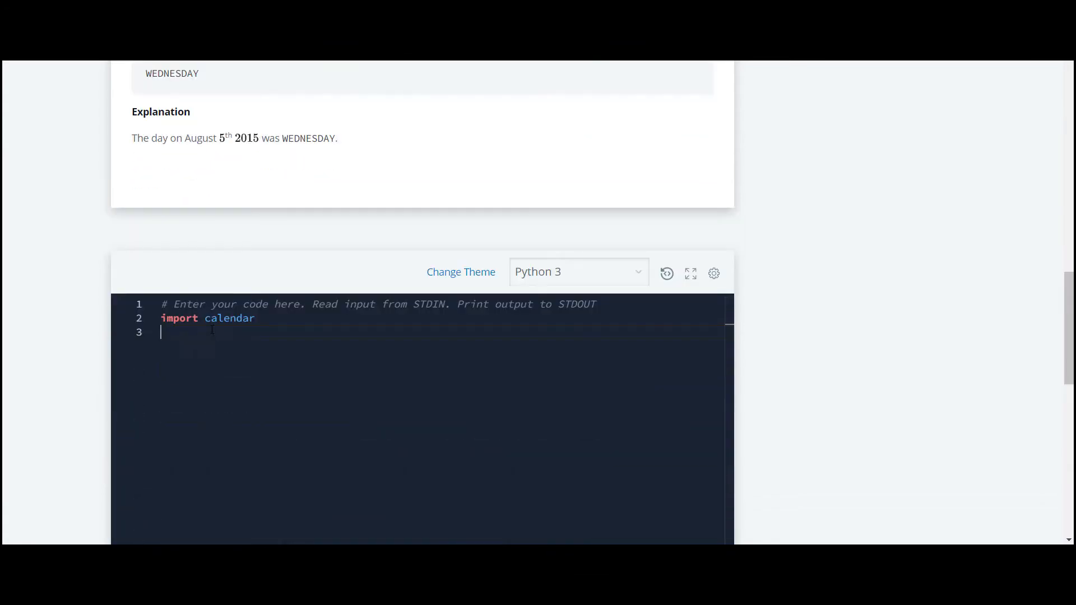
{"action": "type", "text": "m,"}
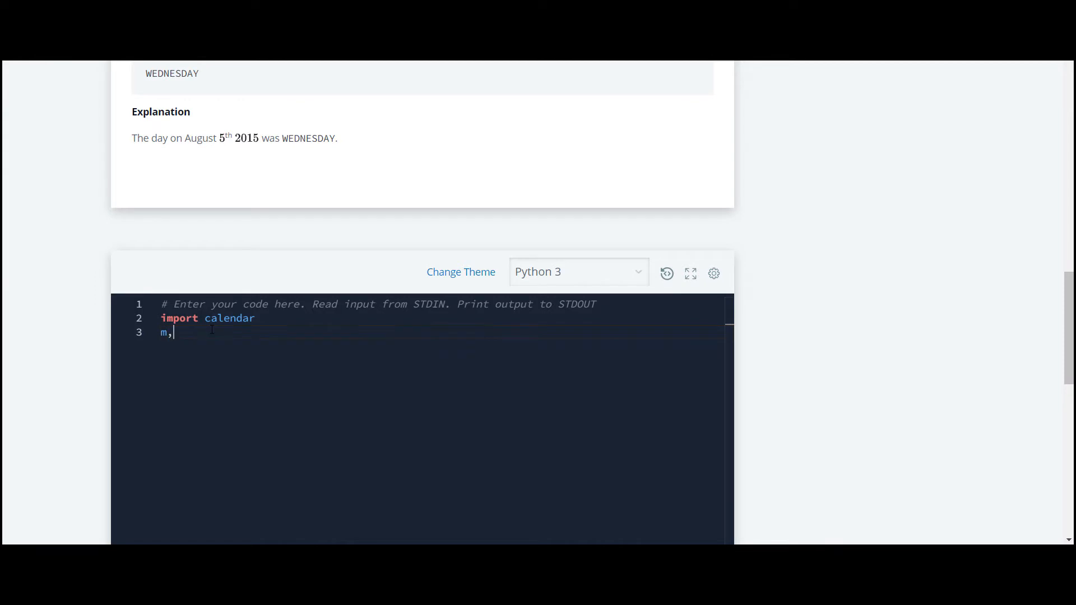
{"action": "type", "text": "d,y"}
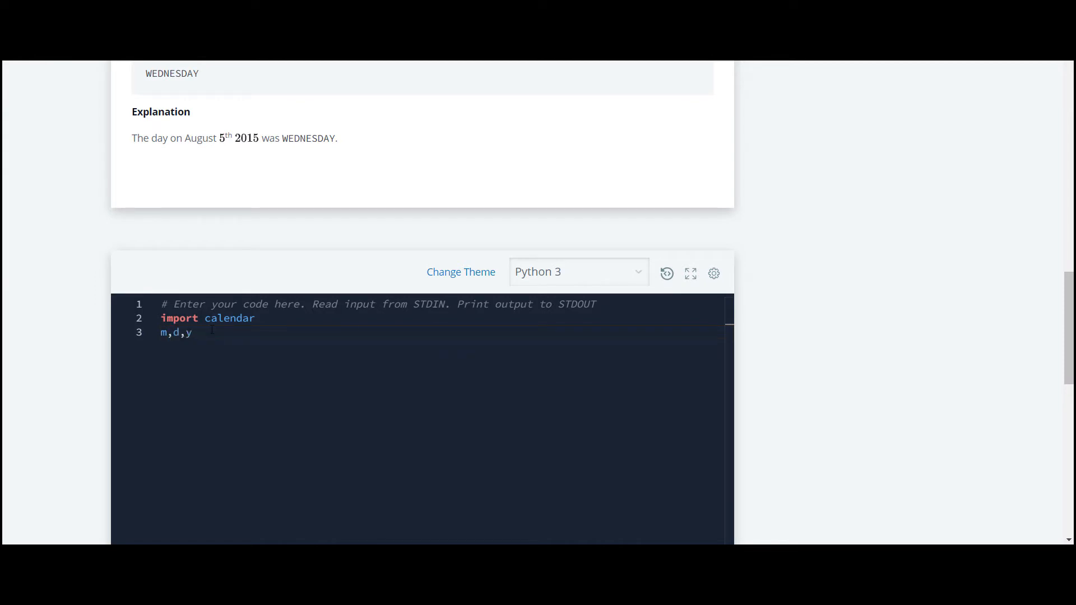
{"action": "type", "text": "=map"}
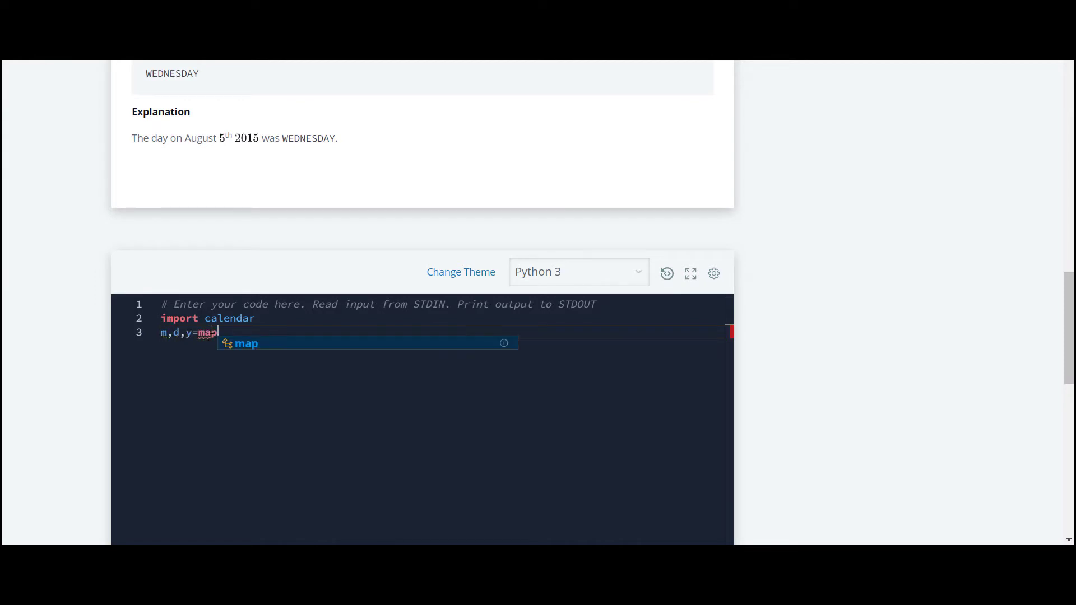
{"action": "type", "text": "(int"}
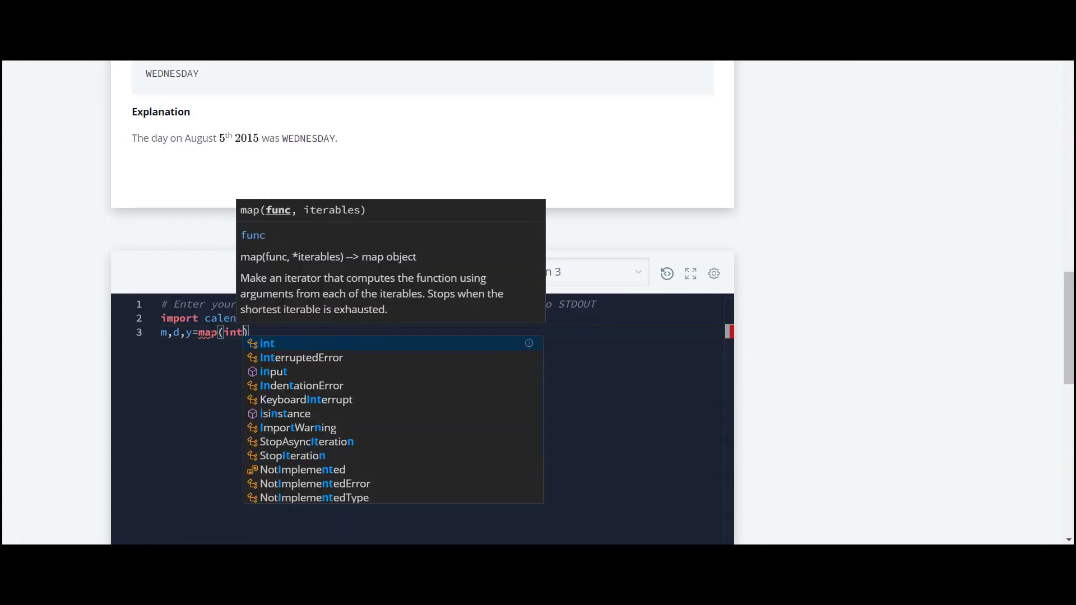
{"action": "type", "text": ",i"}
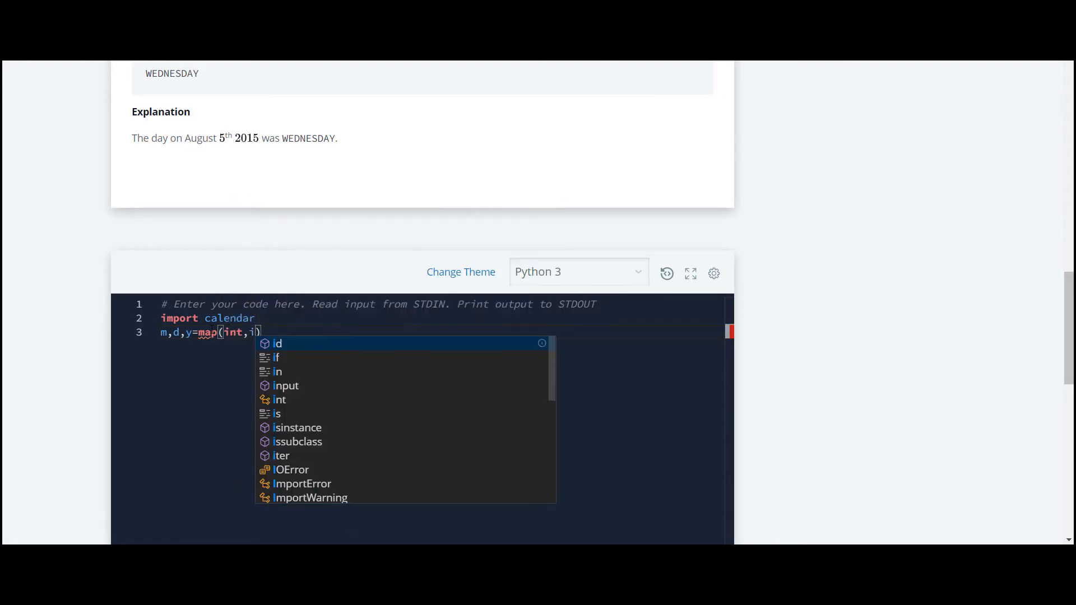
{"action": "type", "text": "nput("}
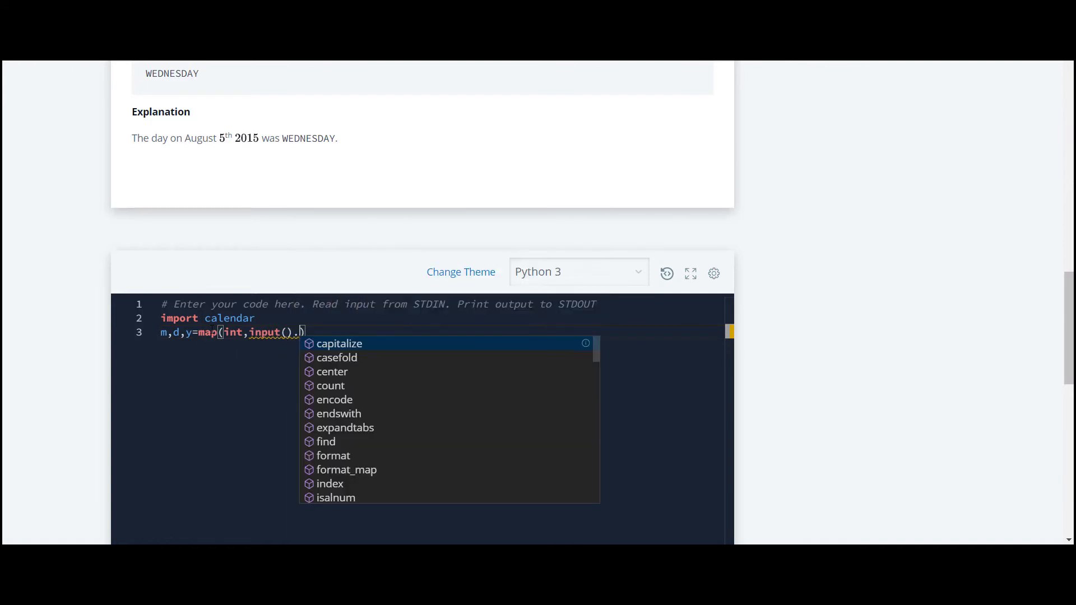
{"action": "type", "text": "split("}
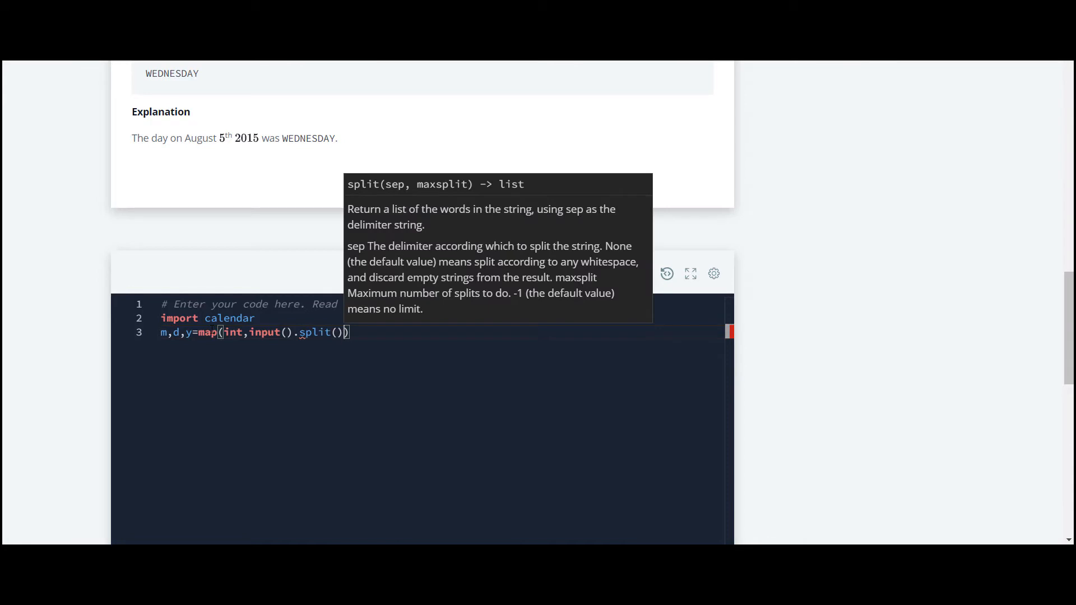
{"action": "key", "text": "Enter"}
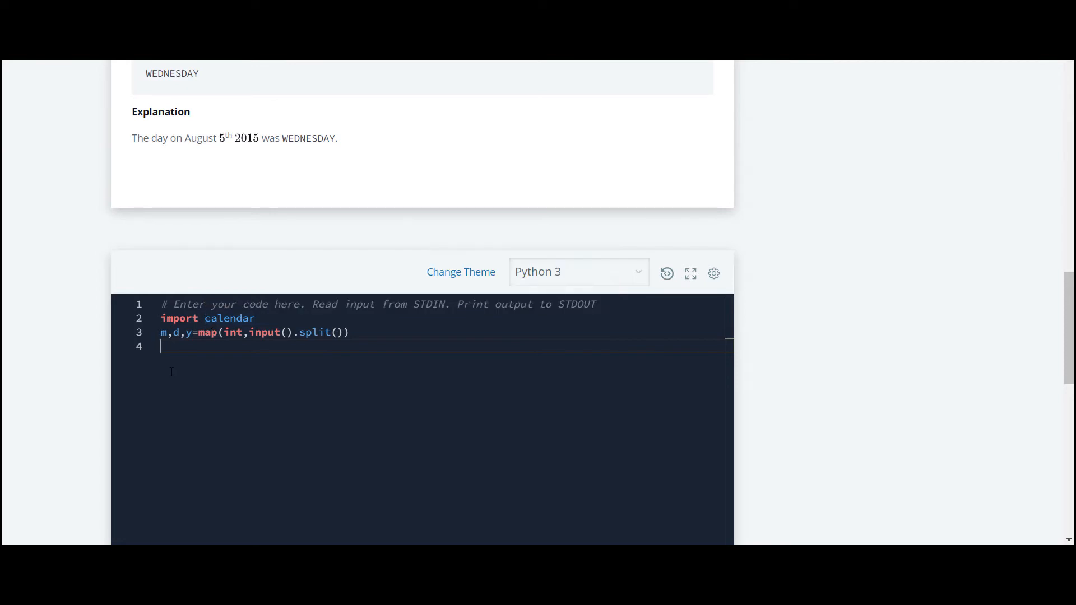
Add print(calendar.weekday(y,m,d)) using the autocompleted weekday function
{"action": "type", "text": "print()"}
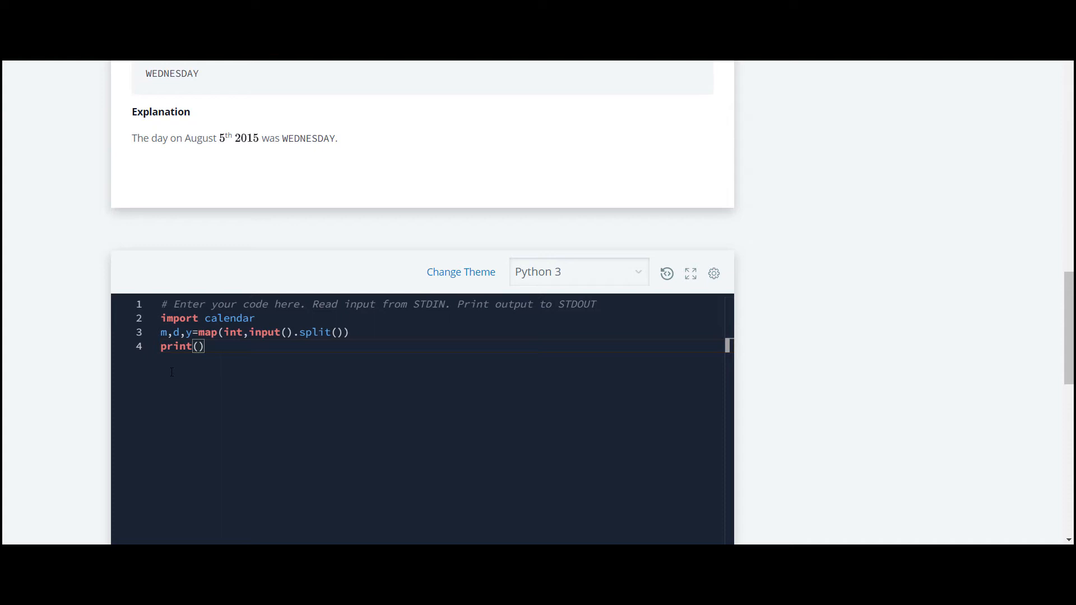
{"action": "type", "text": "calendar"}
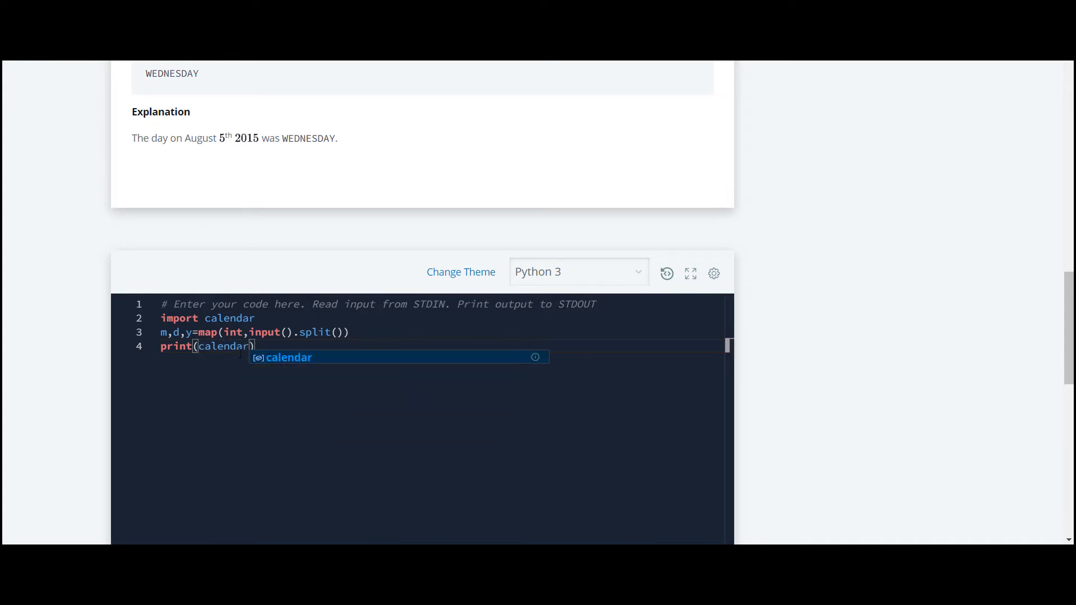
{"action": "type", "text": "."}
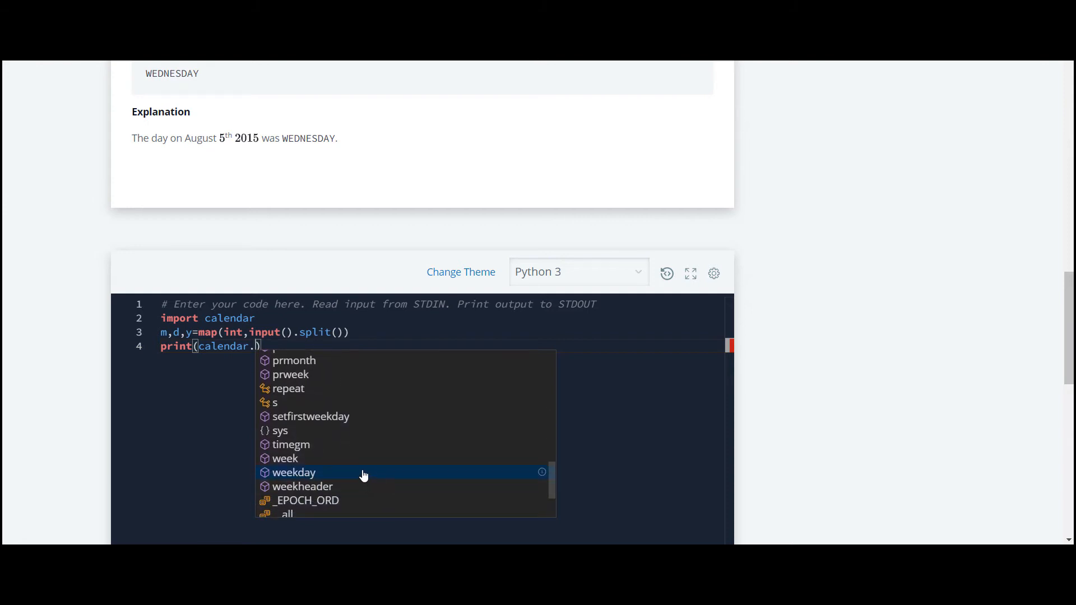
{"action": "left_click", "coordinate": [294, 472]}
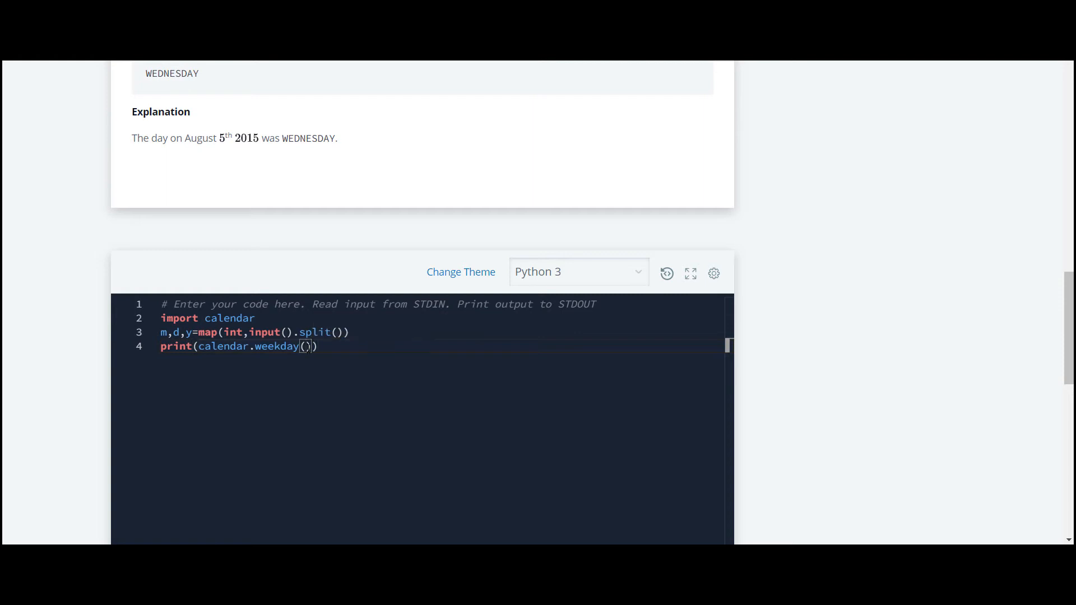
{"action": "type", "text": "y"}
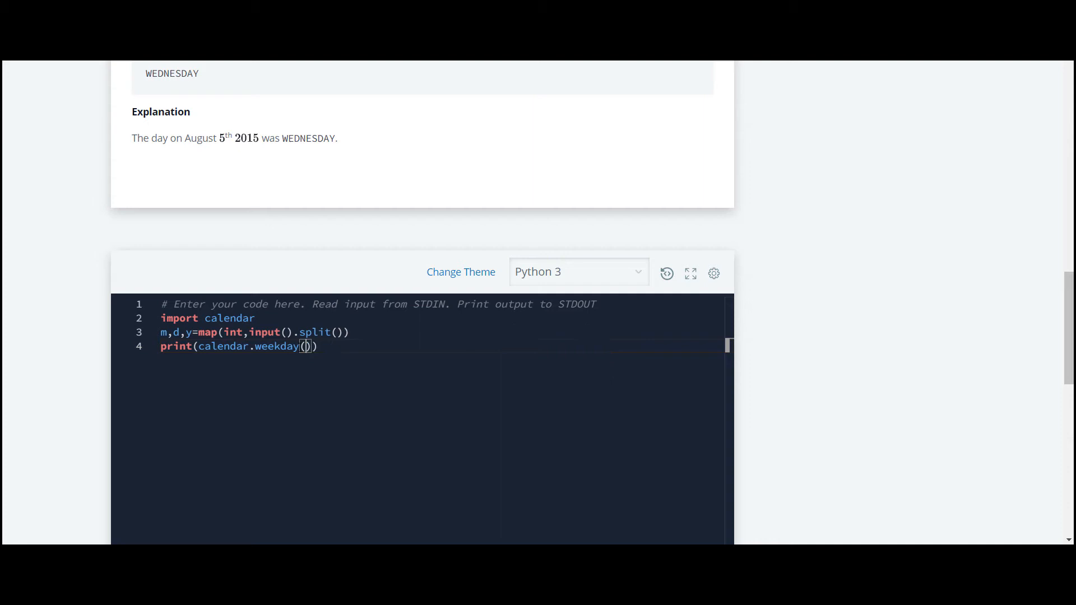
{"action": "left_click", "coordinate": [305, 346]}
{"action": "type", "text": "y,m,"}
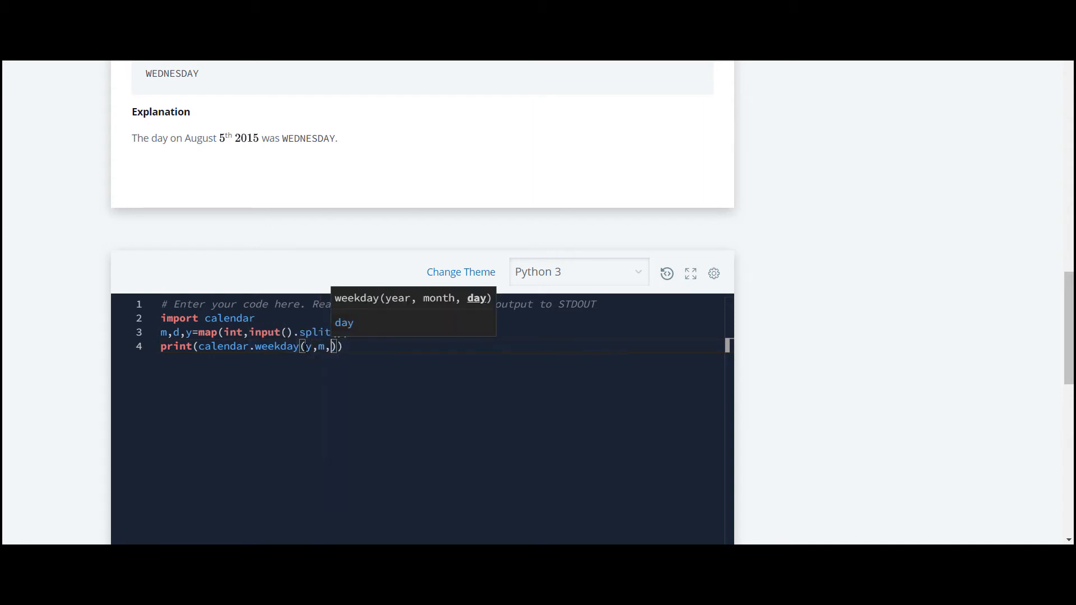
{"action": "type", "text": "d"}
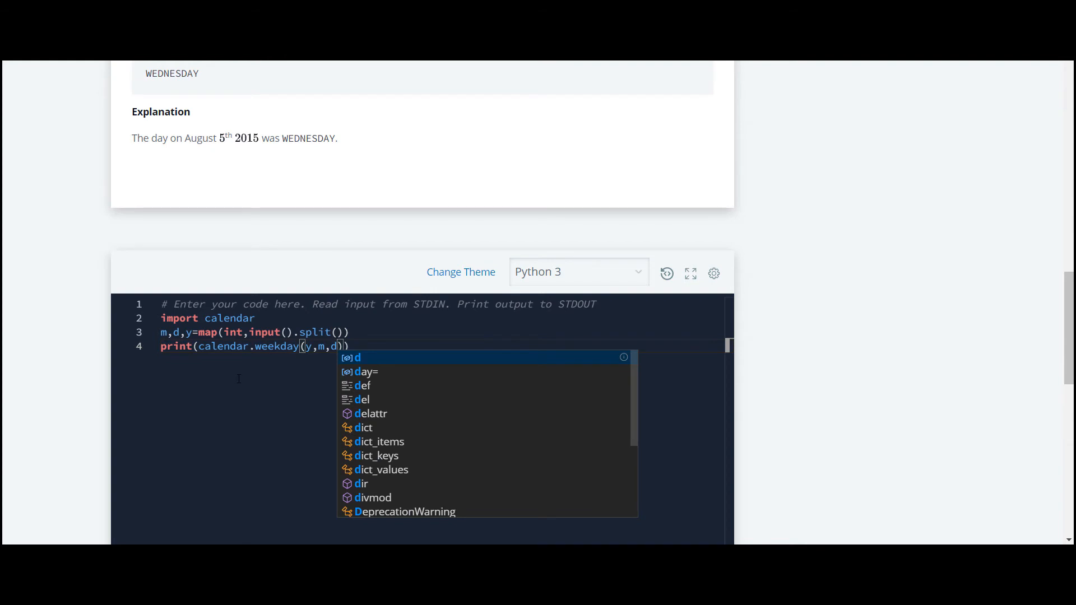
{"action": "scroll", "scroll_direction": "down", "scroll_amount": 3}
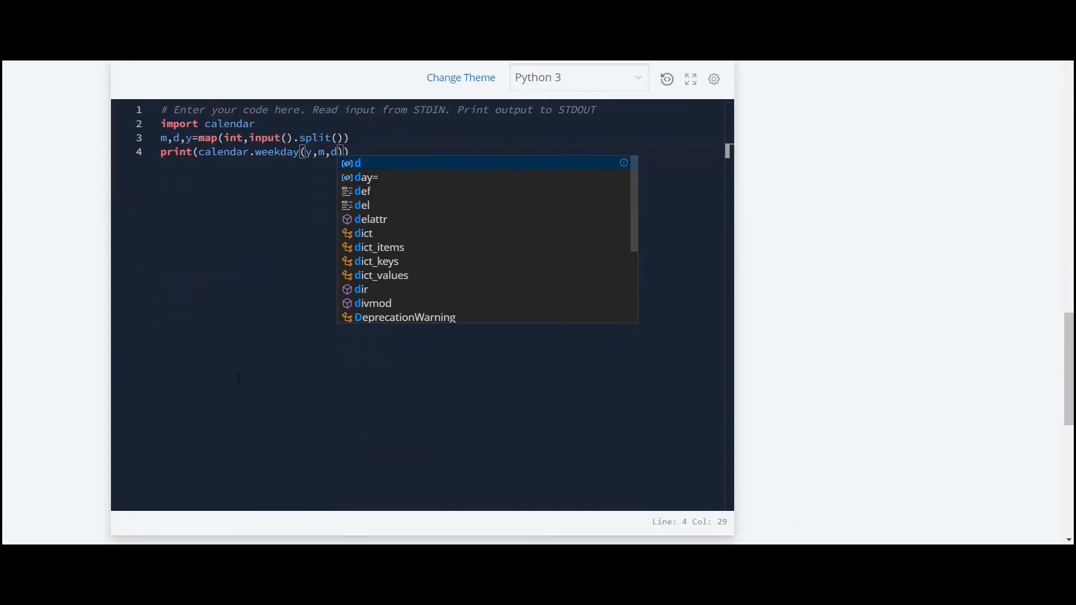
Inspect the Wrong Answer result showing output 2 instead of WEDNESDAY, then return to the code
{"action": "scroll", "scroll_direction": "down", "scroll_amount": 3}
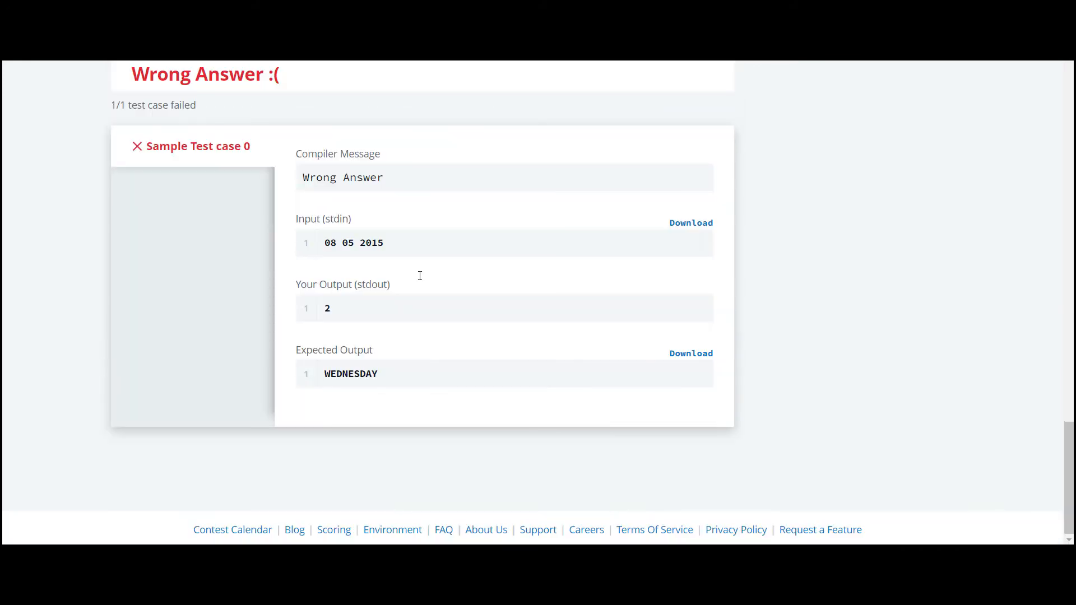
{"action": "mouse_move", "coordinate": [335, 305]}
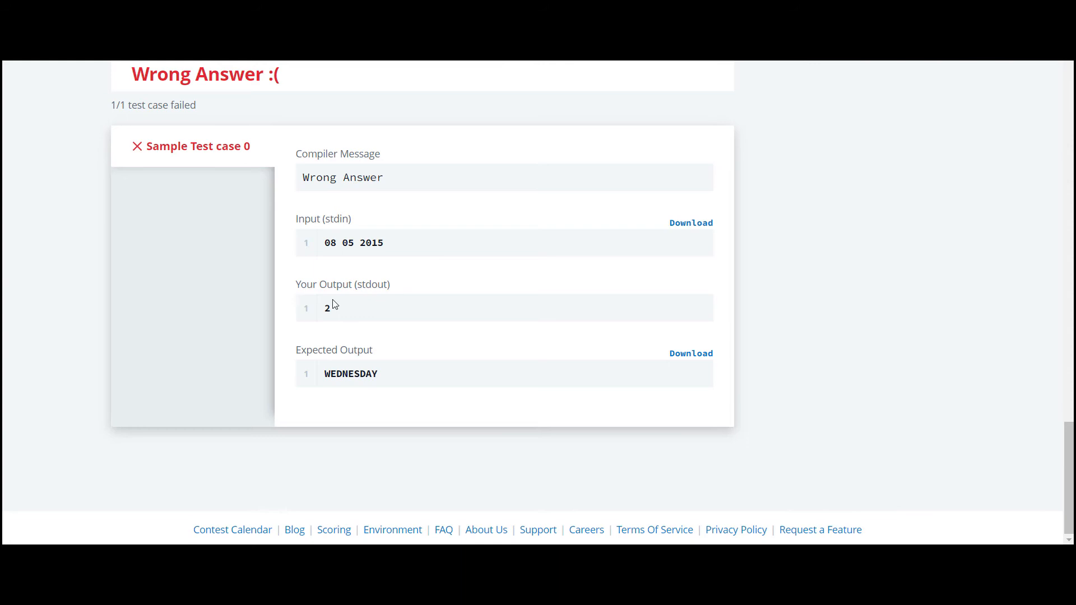
{"action": "double_click", "coordinate": [328, 309]}
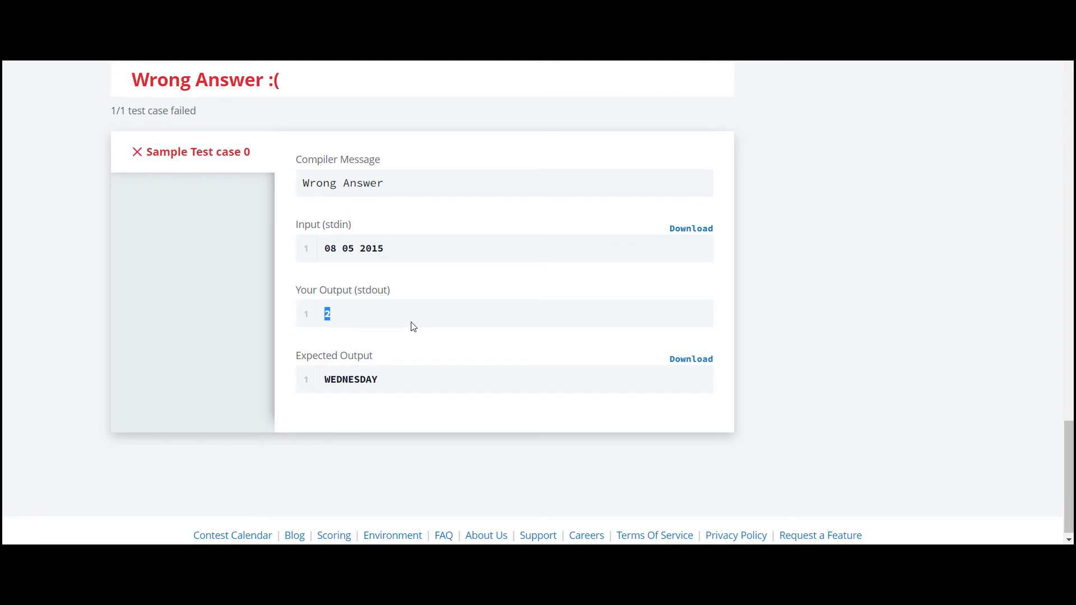
{"action": "mouse_move", "coordinate": [343, 312]}
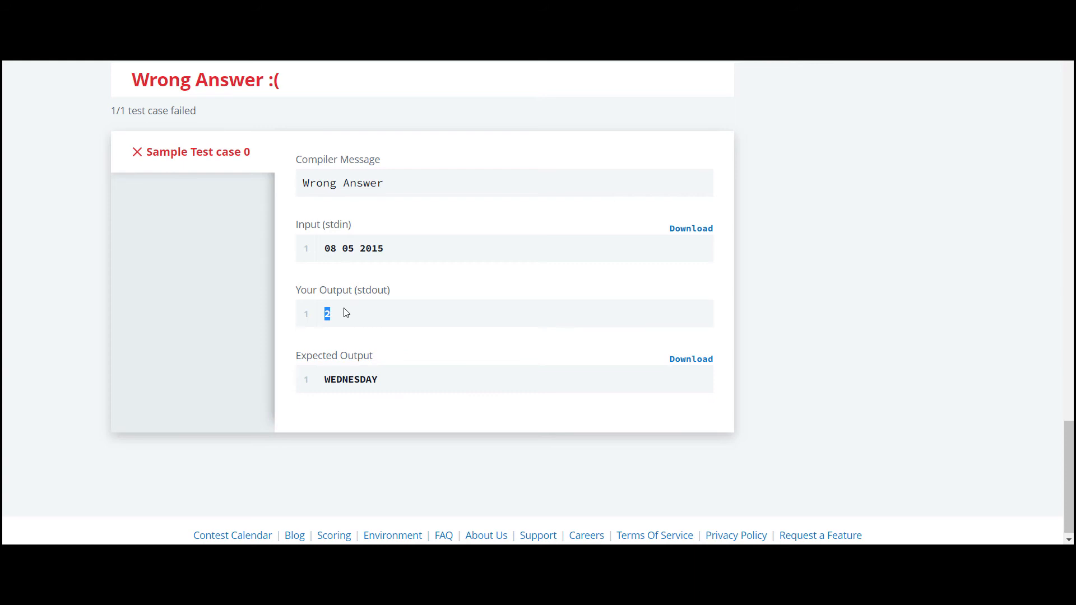
{"action": "scroll", "scroll_direction": "up", "scroll_amount": 3}
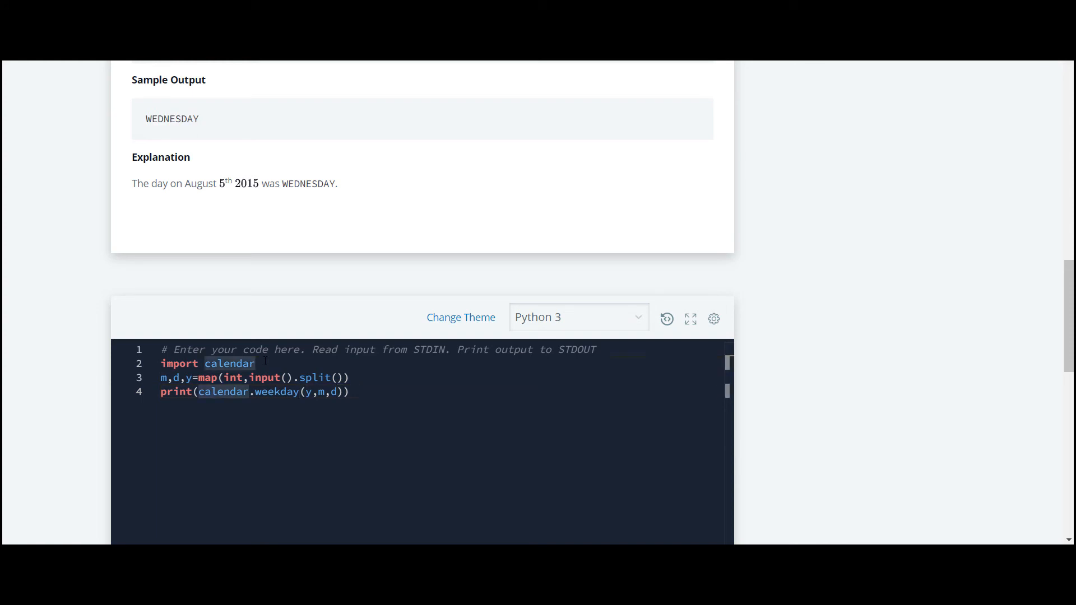
Add a MONDAY–SUNDAY weekdays list, print(weekdays[a]) with a as the weekday number, and submit the code
{"action": "key", "text": "Enter"}
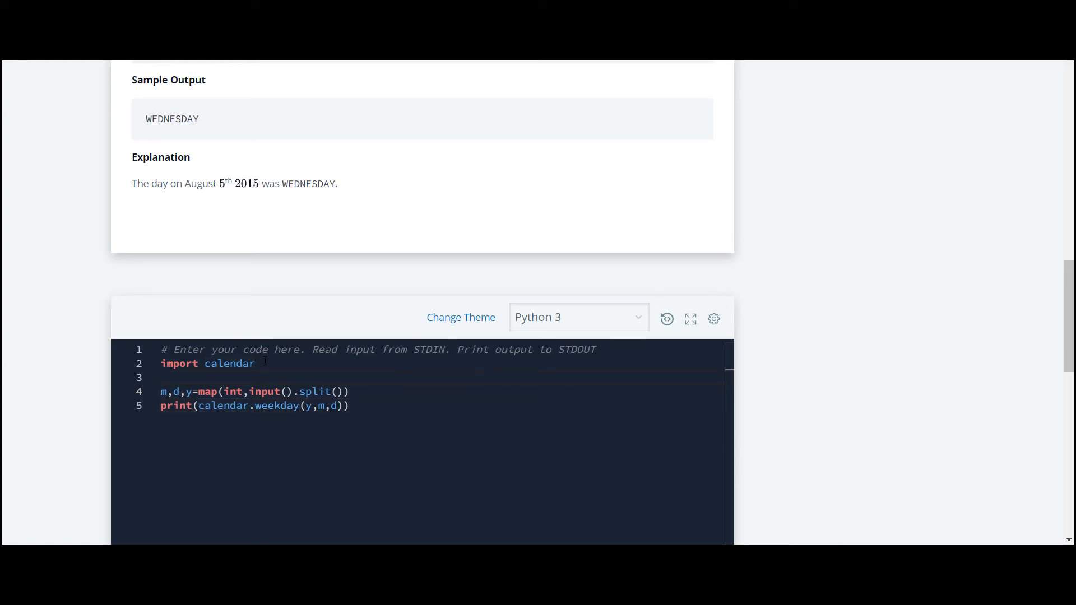
{"action": "type", "text": "weekdays = ['MONDAY','TUESDAY','WEDNESDAY','THURSDAY','FRIDAY','SATURDAY','SUNDAY']"}
{"action": "left_click", "coordinate": [443, 406]}
{"action": "type", "text": "a="}
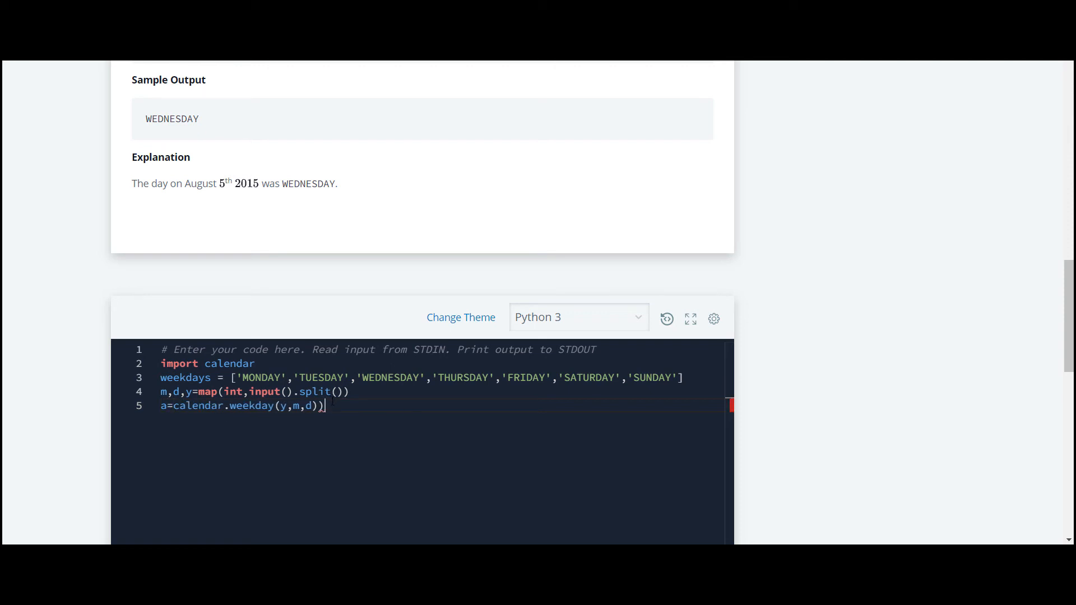
{"action": "type", "text": "print("}
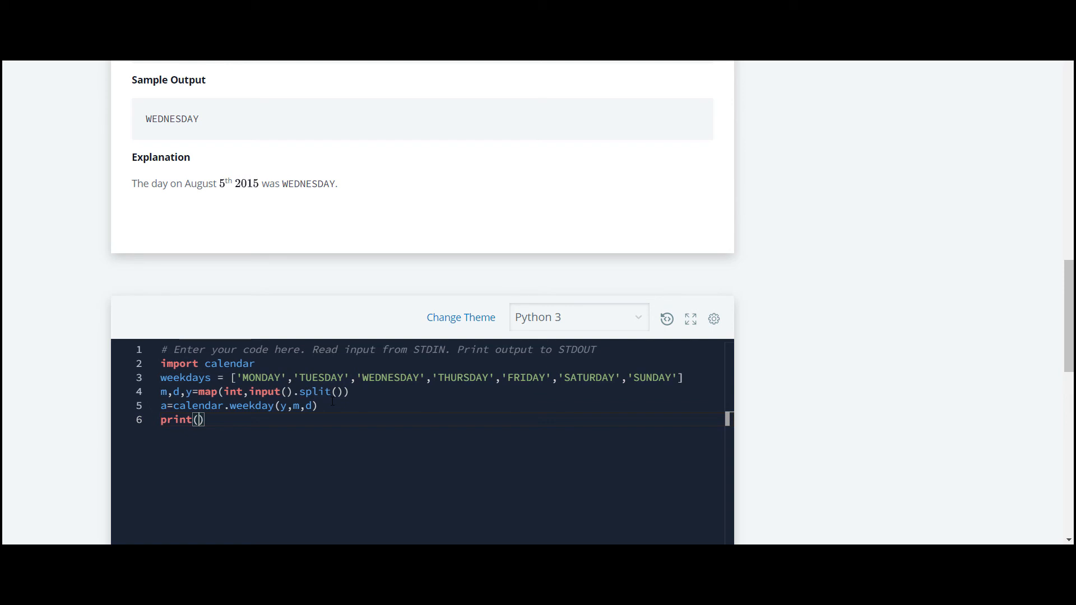
{"action": "type", "text": "weekdays"}
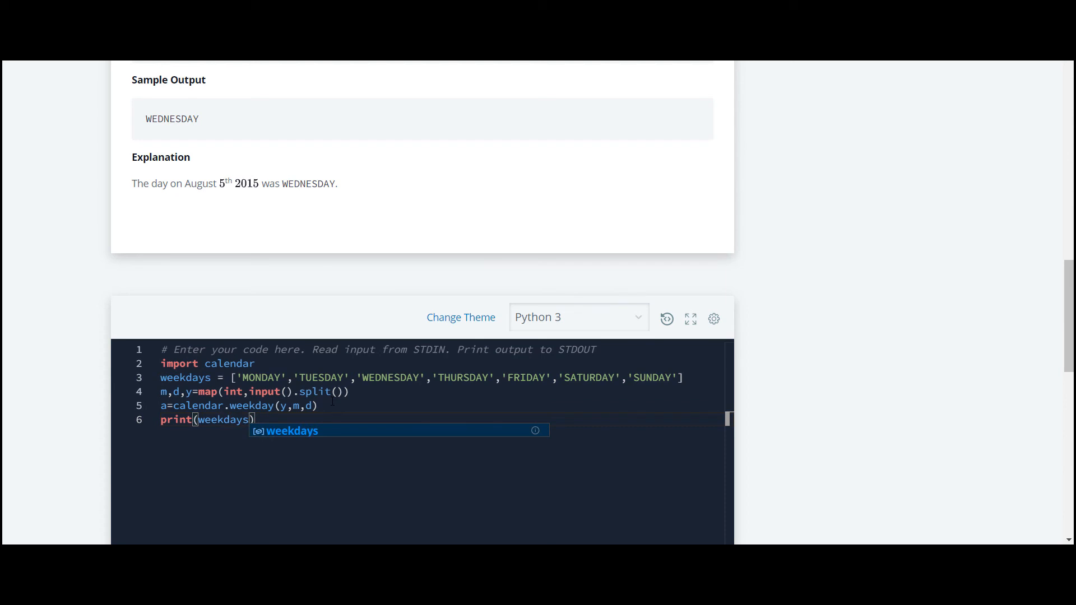
{"action": "type", "text": "[]"}
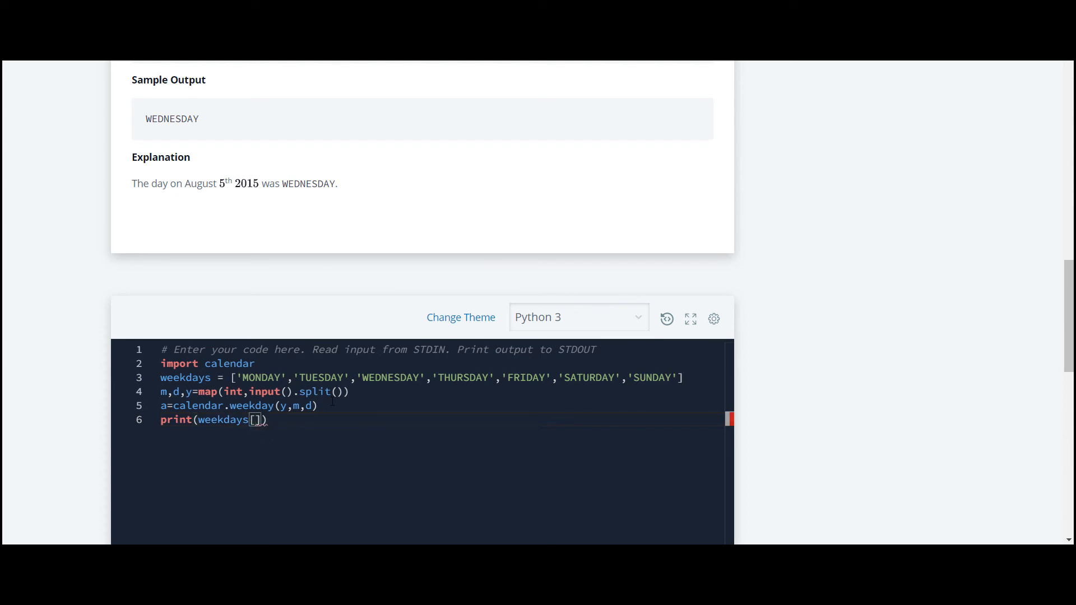
{"action": "type", "text": "a"}
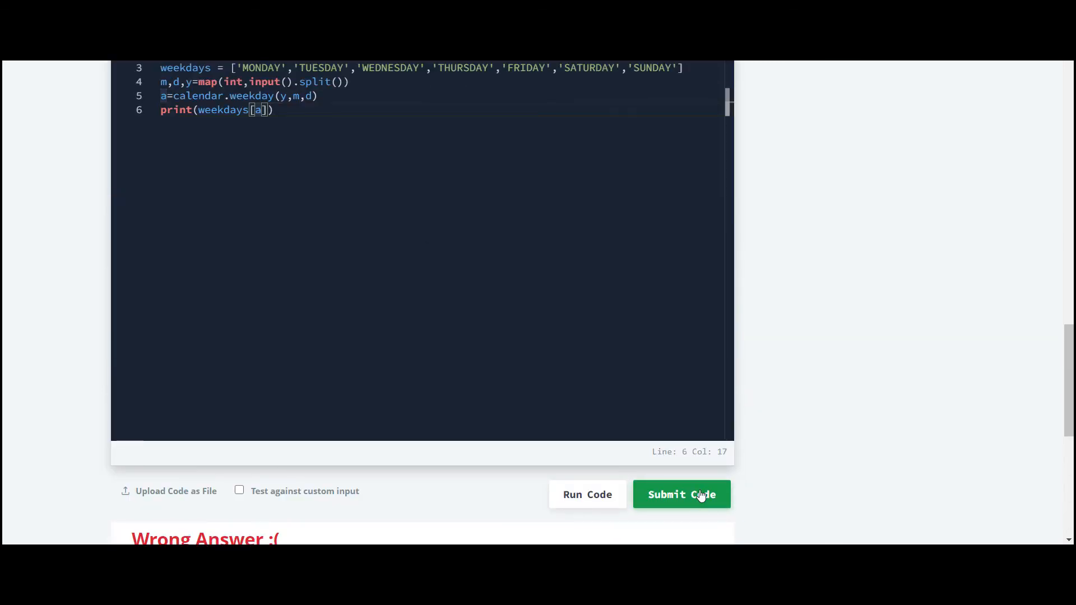
{"action": "left_click", "coordinate": [681, 494]}
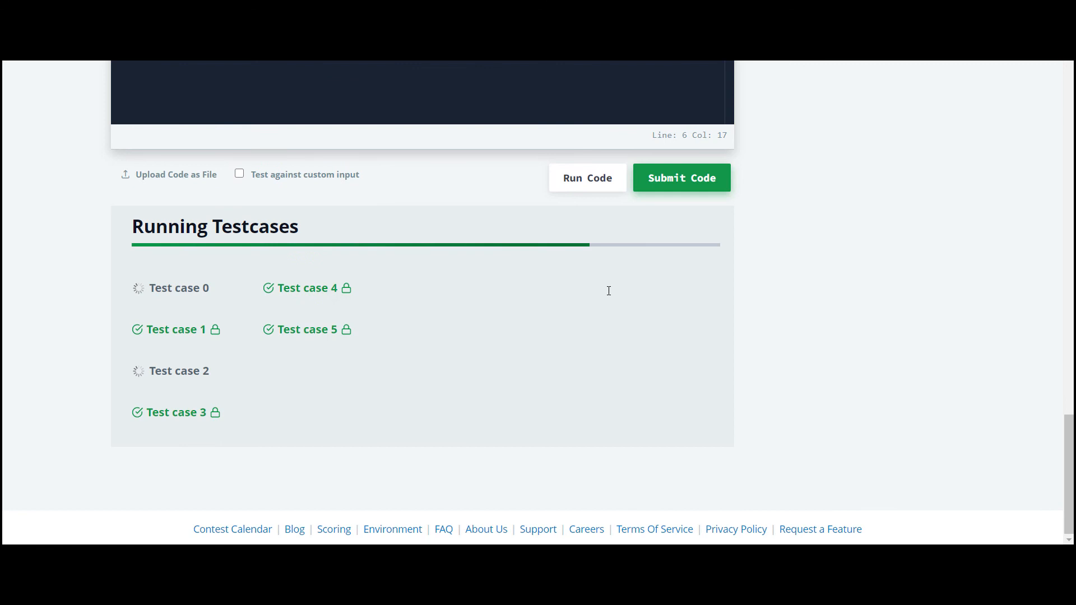